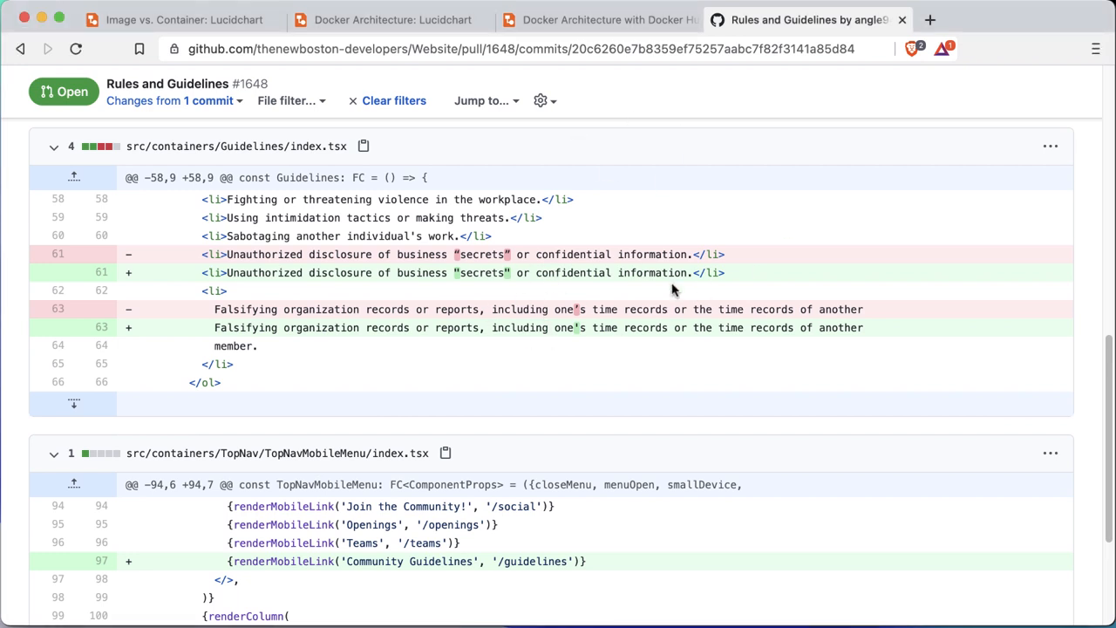
mouse_move(607, 328)
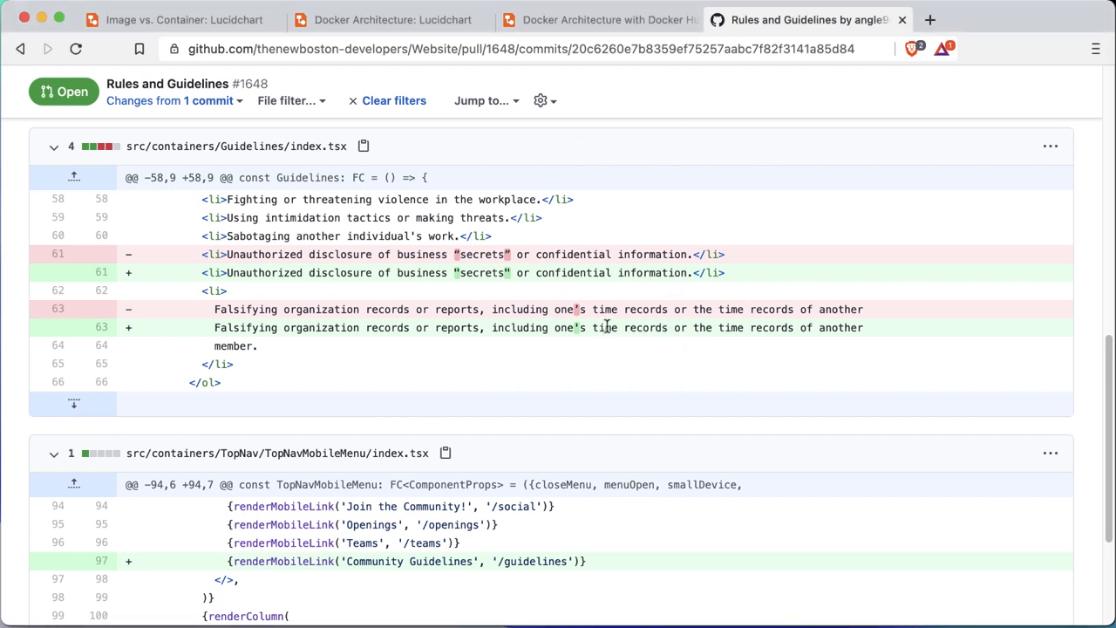
mouse_move(614, 328)
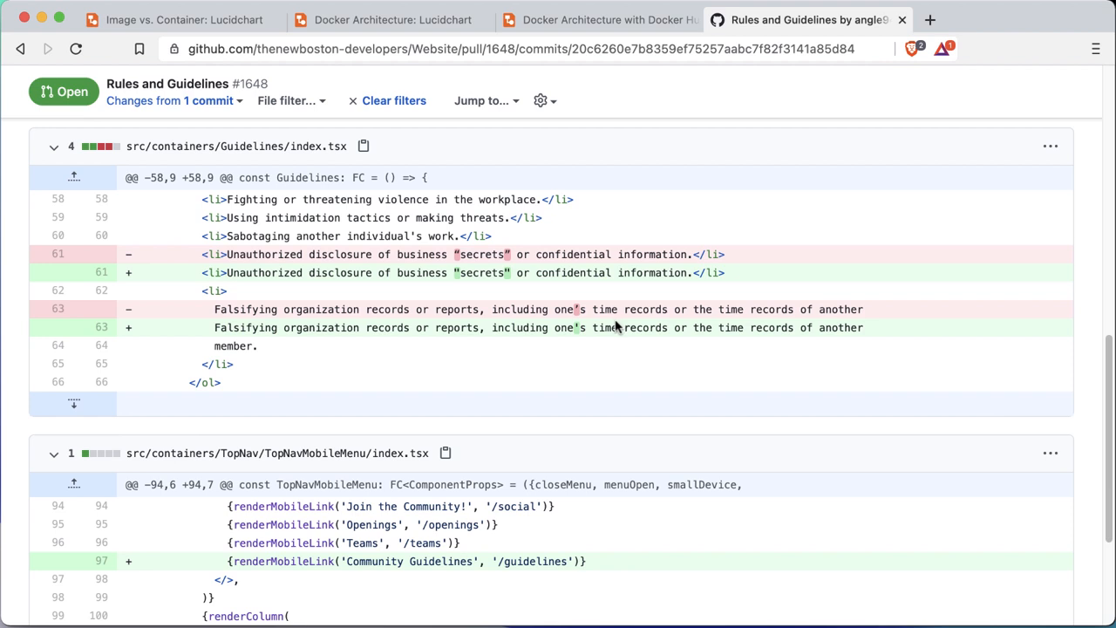
mouse_move(613, 328)
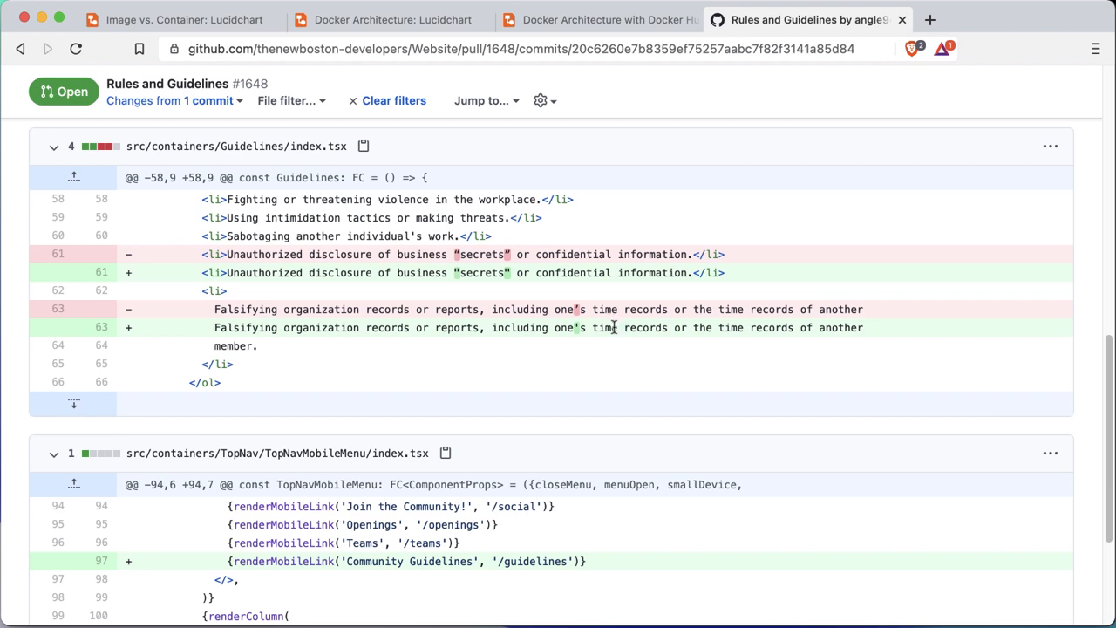
mouse_move(687, 394)
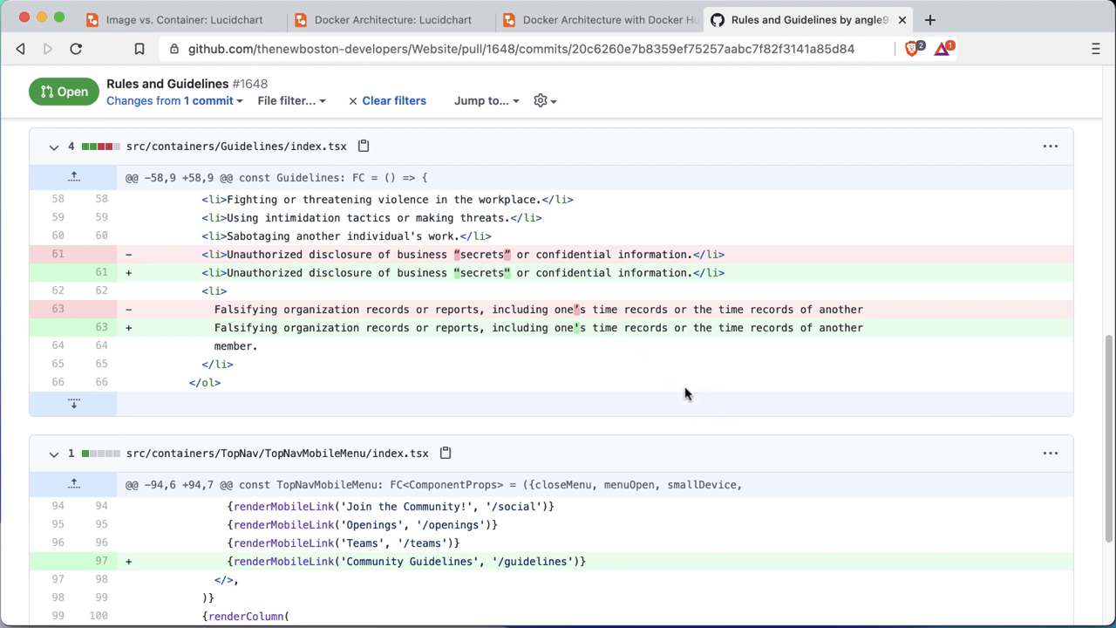
mouse_move(666, 323)
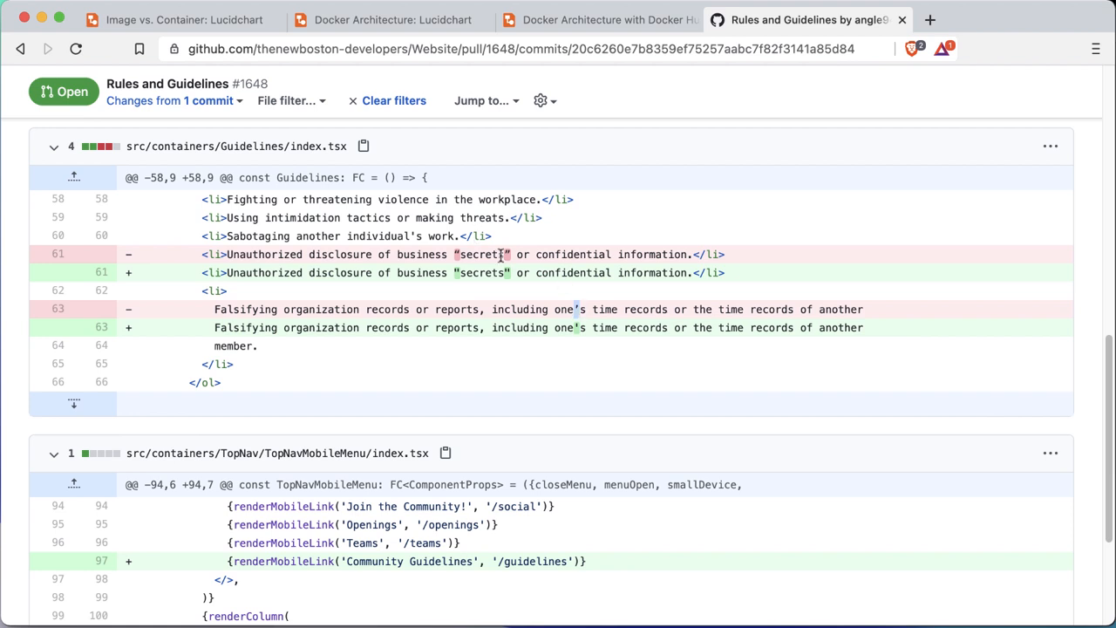
mouse_move(568, 293)
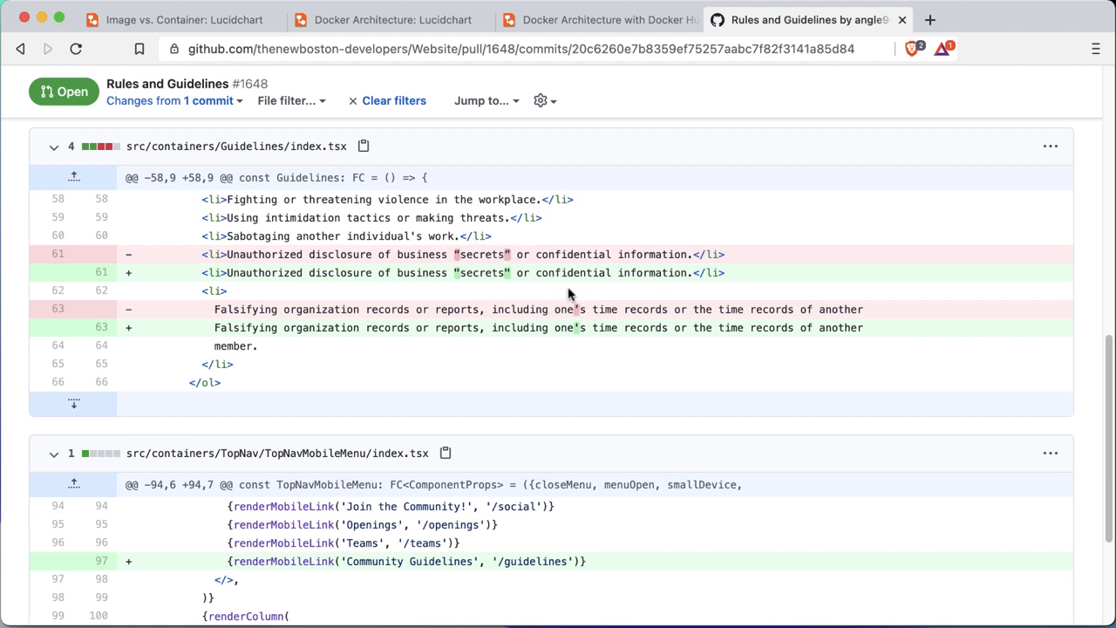
mouse_move(568, 295)
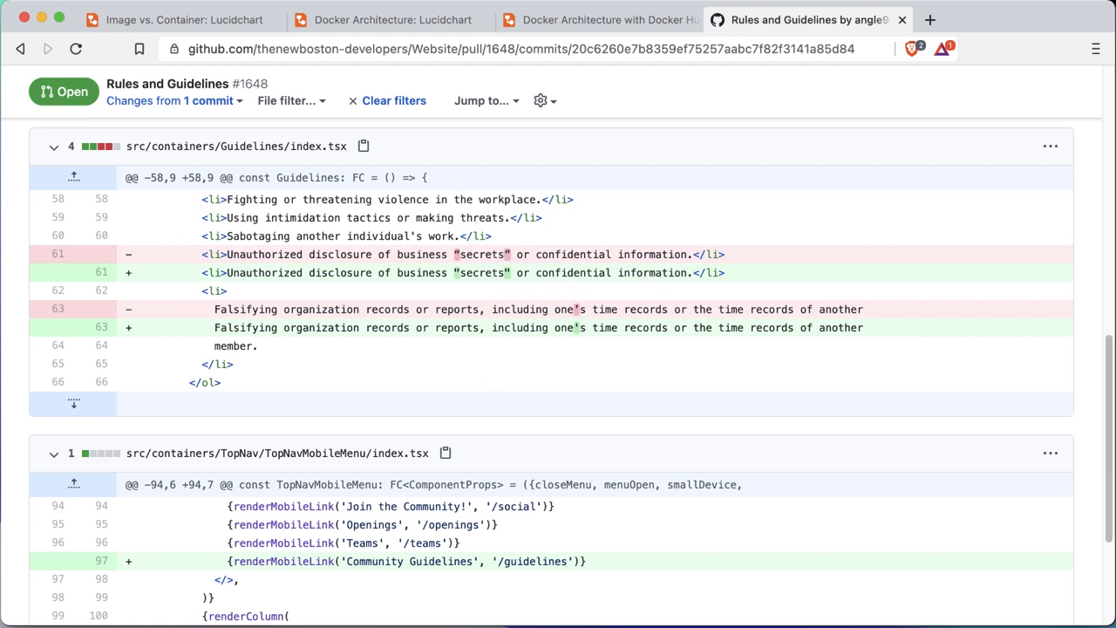
mouse_move(259, 325)
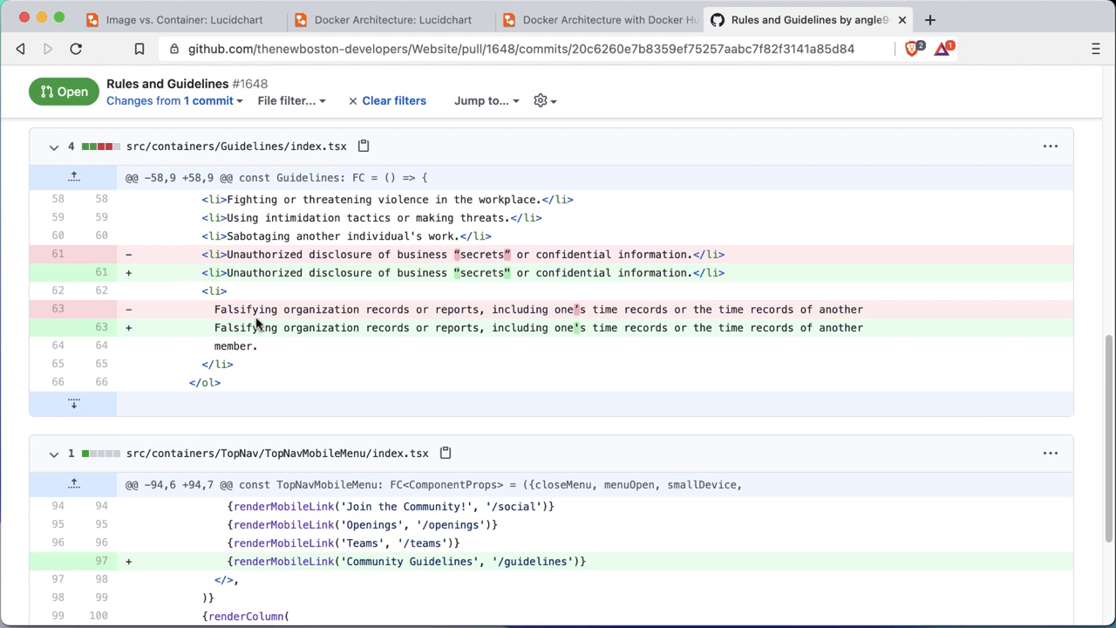
mouse_move(342, 307)
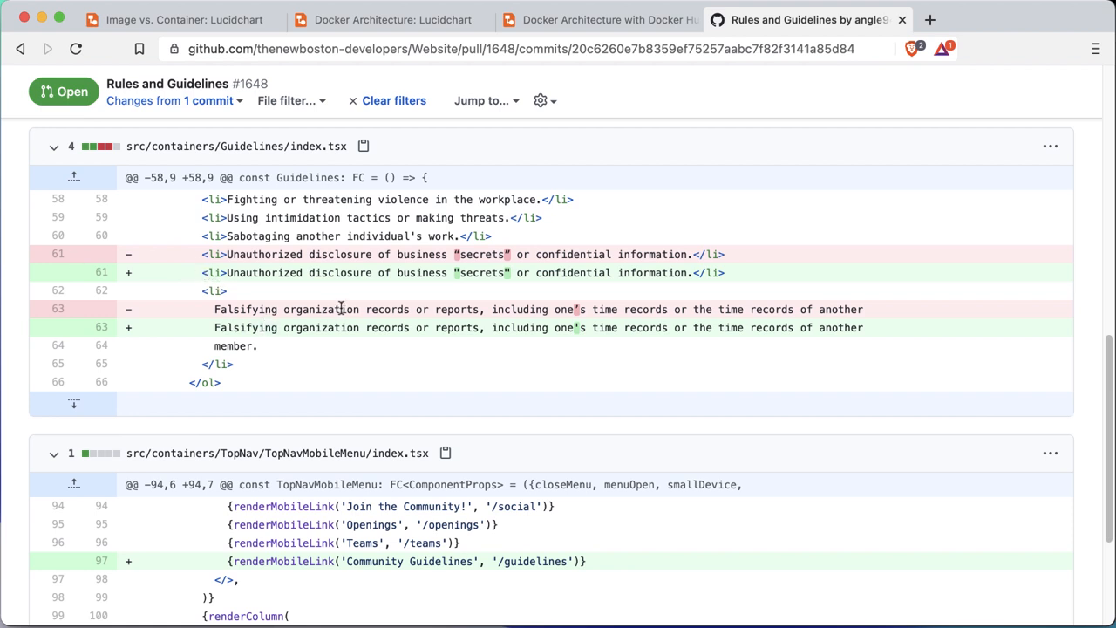
mouse_move(410, 328)
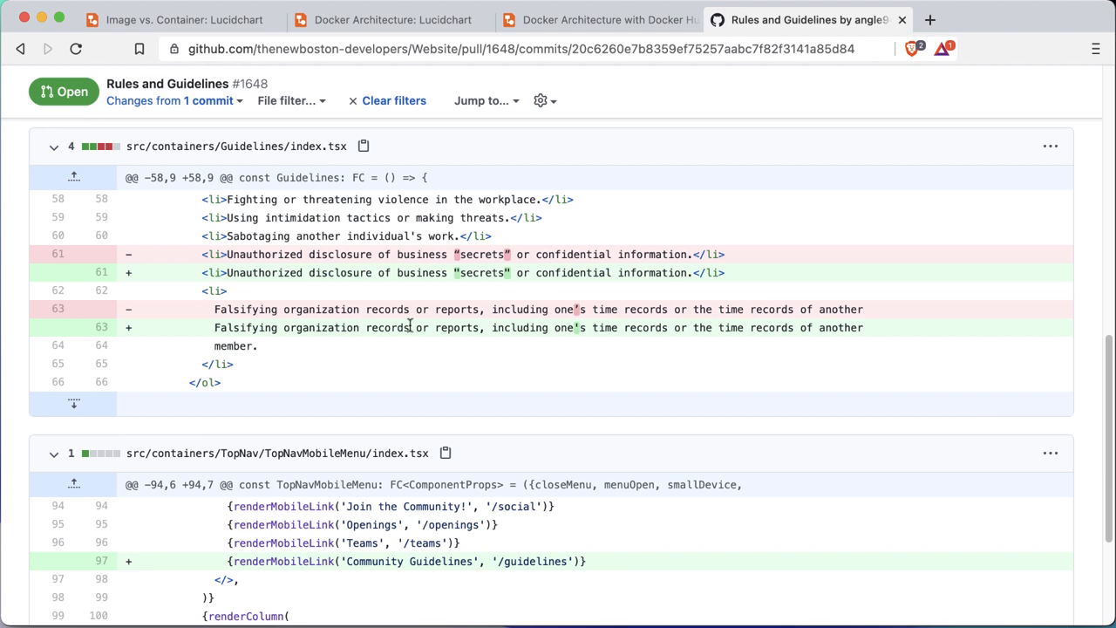
mouse_move(157, 20)
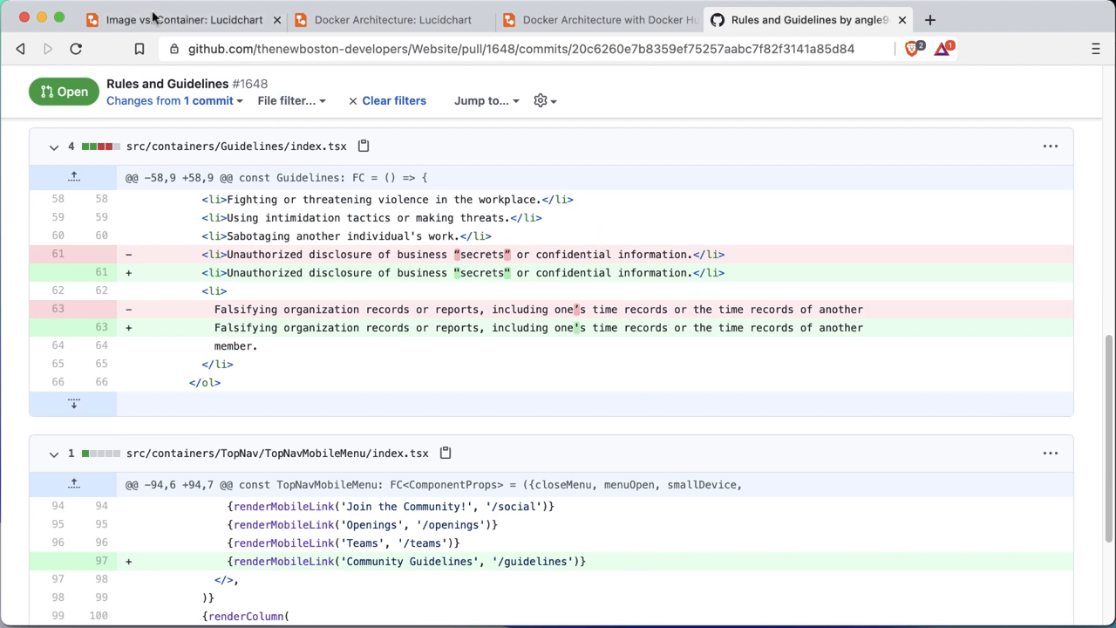
Switch to the 'Image vs. Container' diagram and scroll through the image-to-container flow.
click(174, 19)
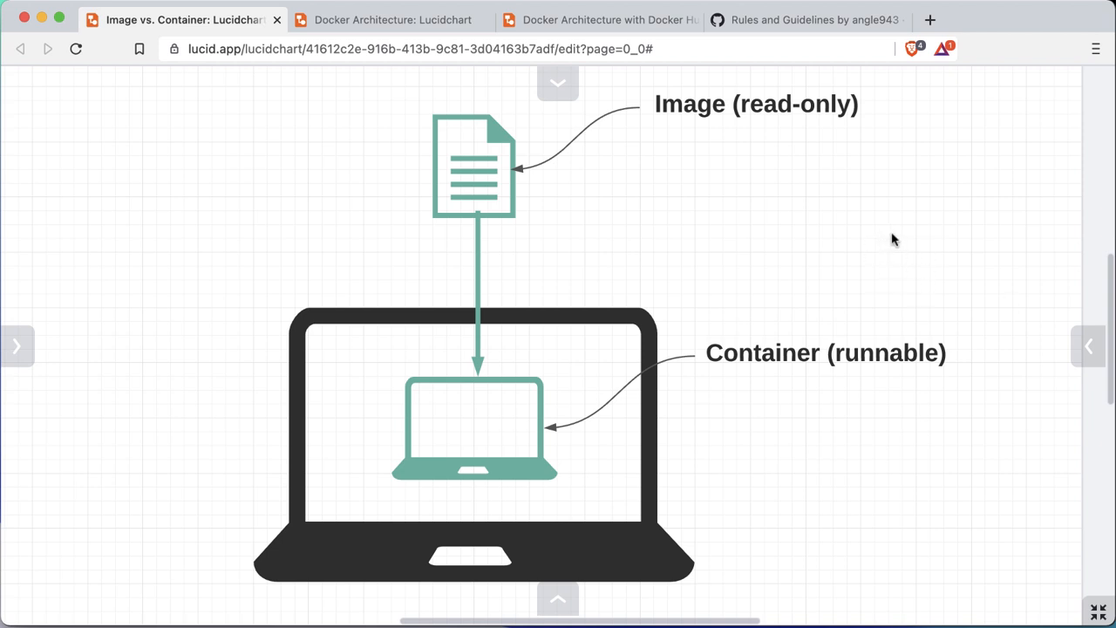
mouse_move(743, 238)
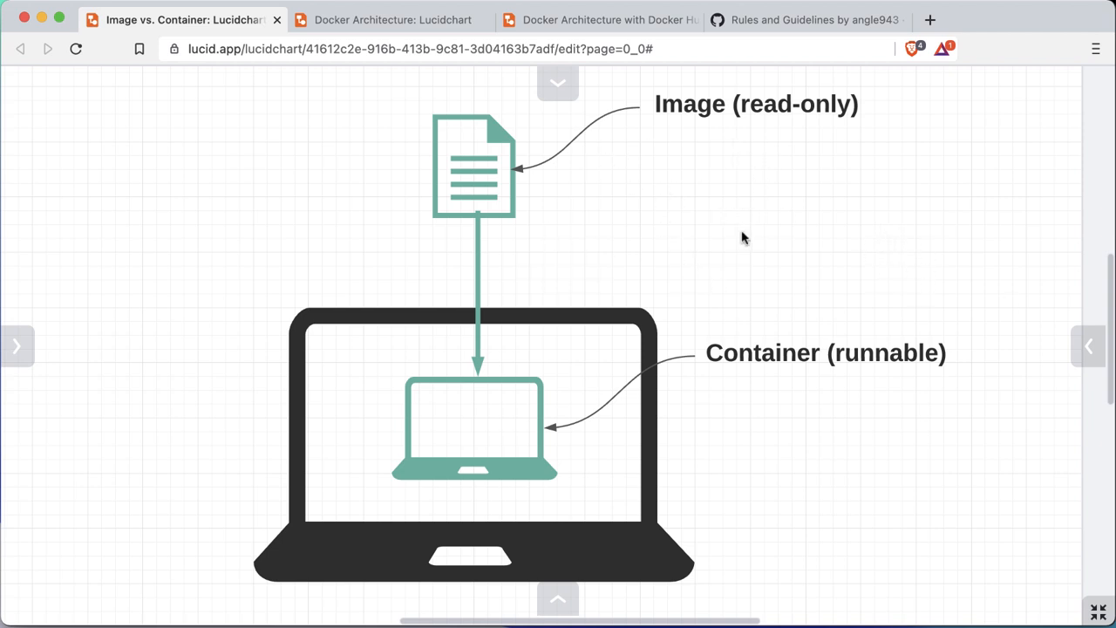
mouse_move(739, 251)
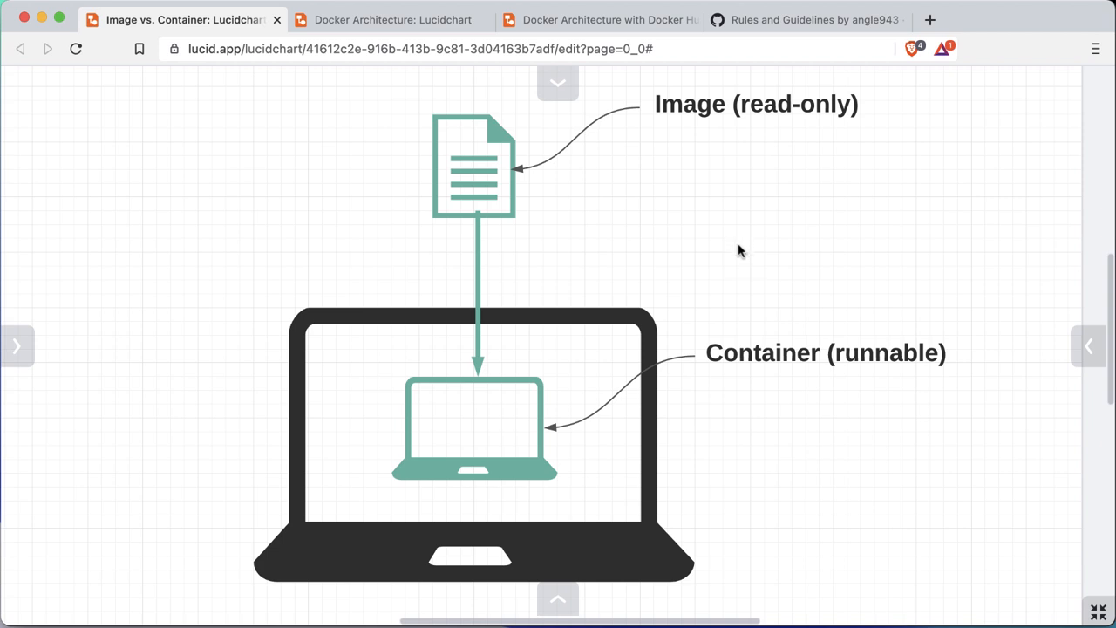
mouse_move(744, 230)
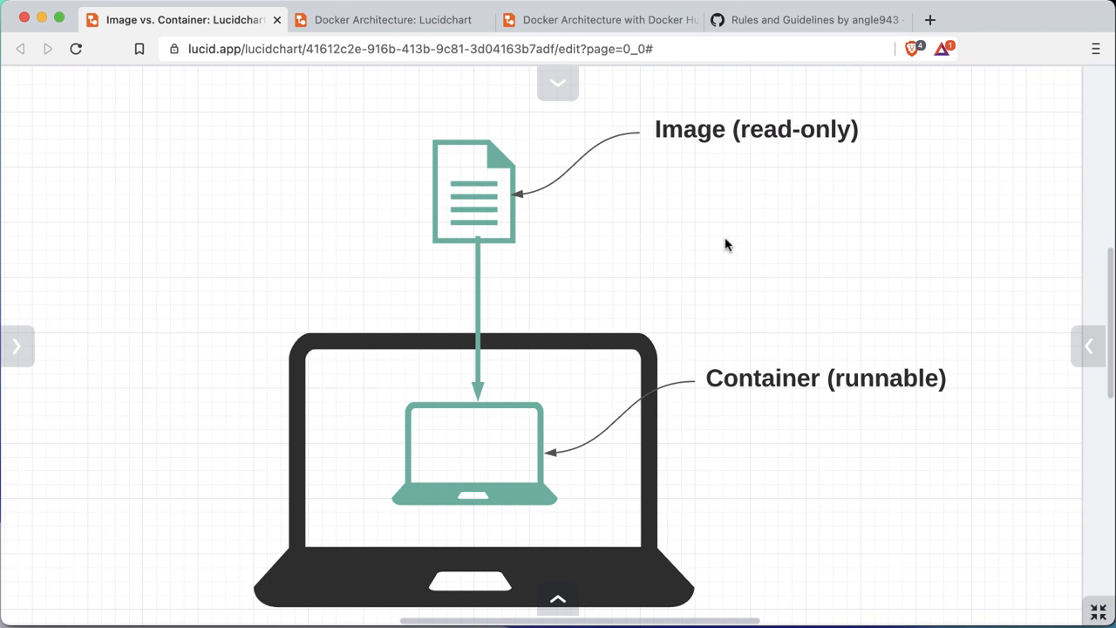
mouse_move(733, 303)
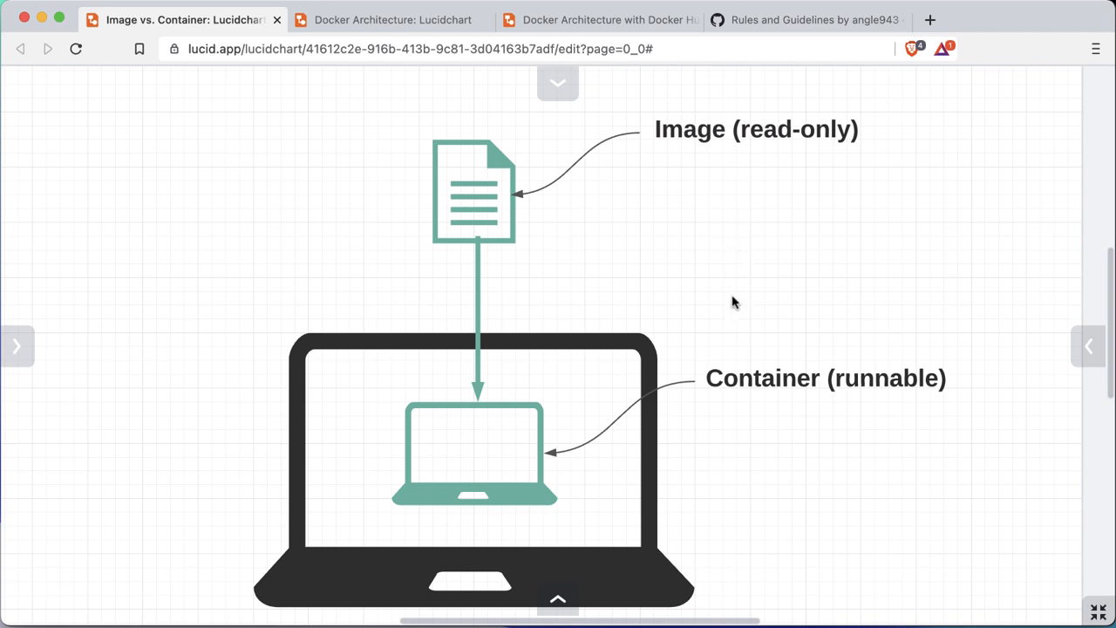
scroll(down, 3)
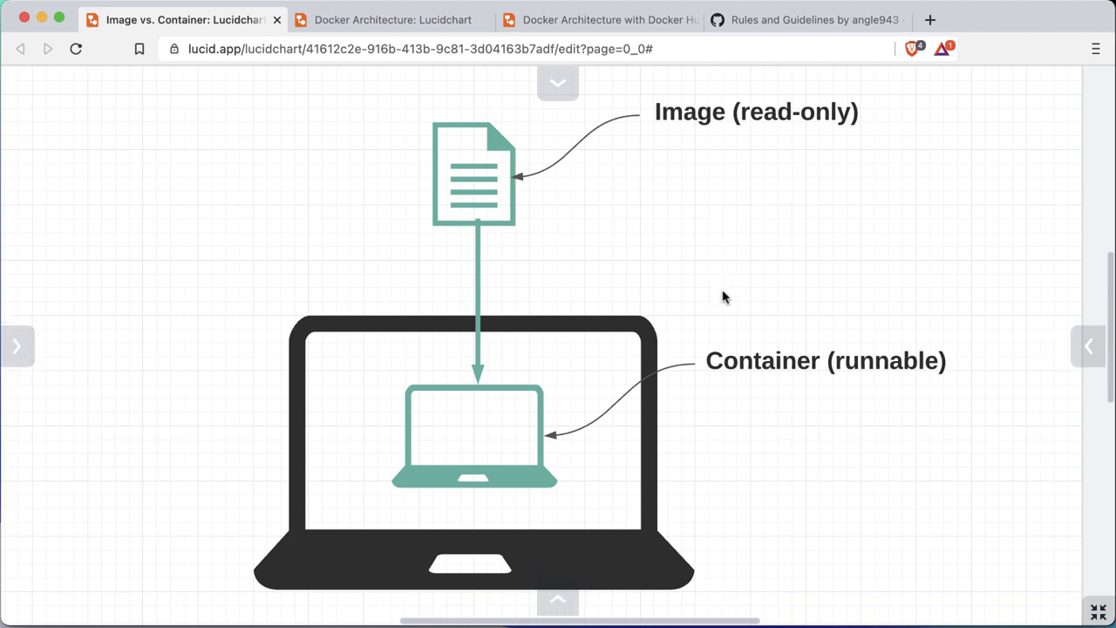
mouse_move(778, 283)
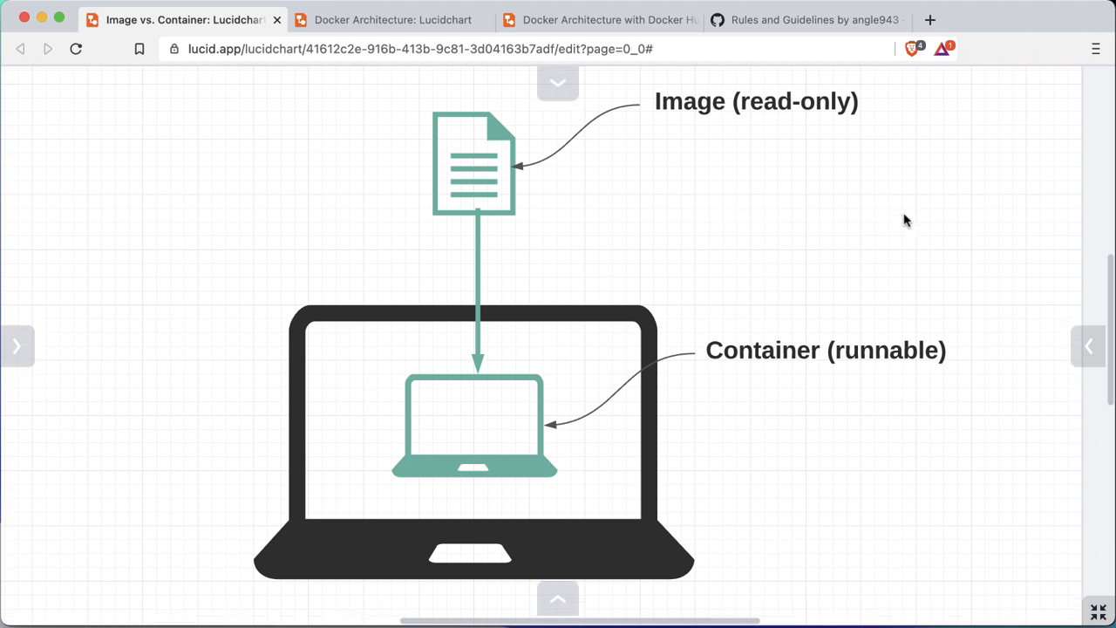
mouse_move(788, 216)
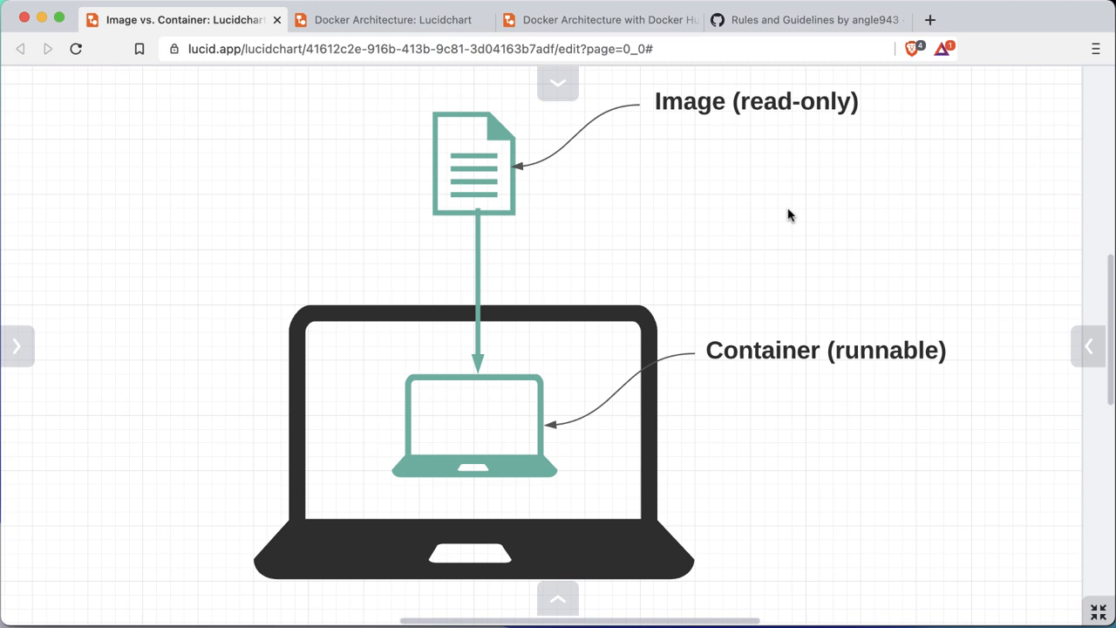
mouse_move(876, 220)
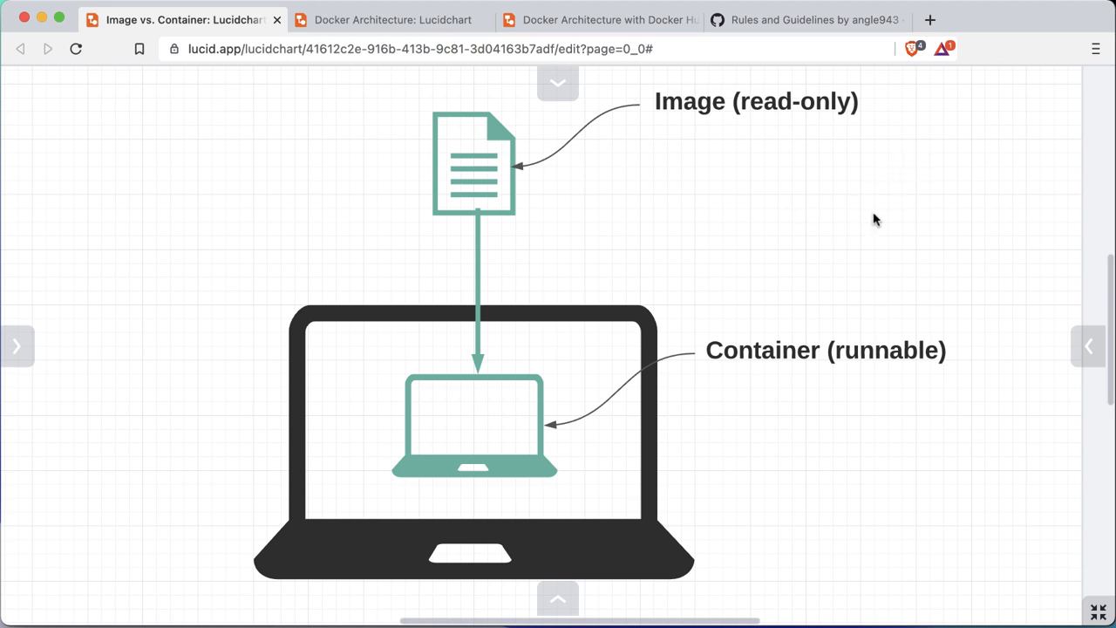
mouse_move(787, 207)
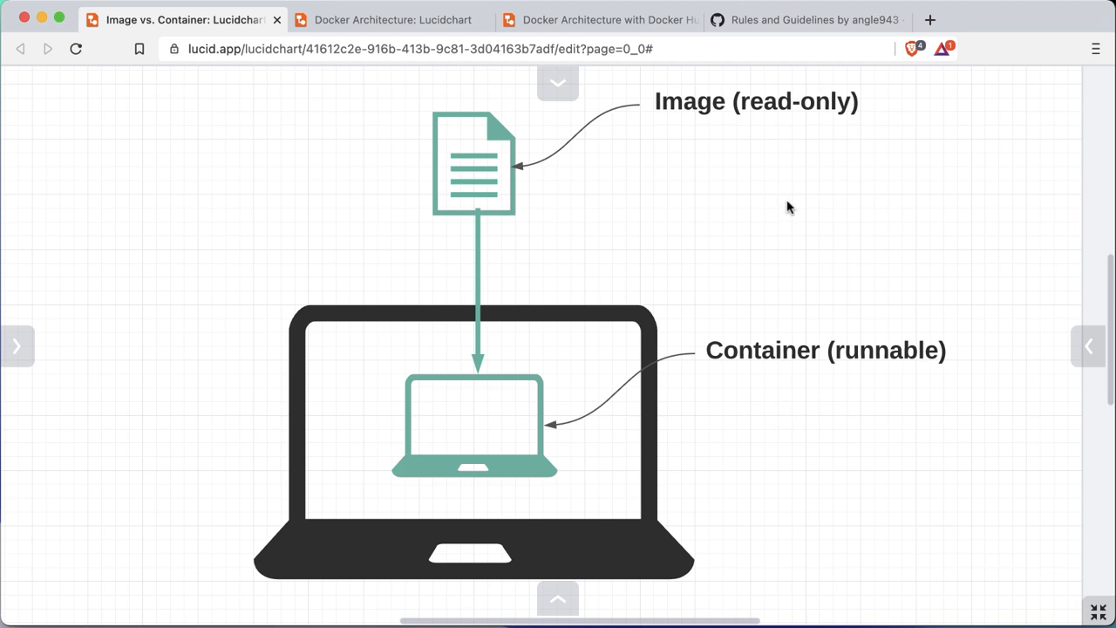
mouse_move(785, 209)
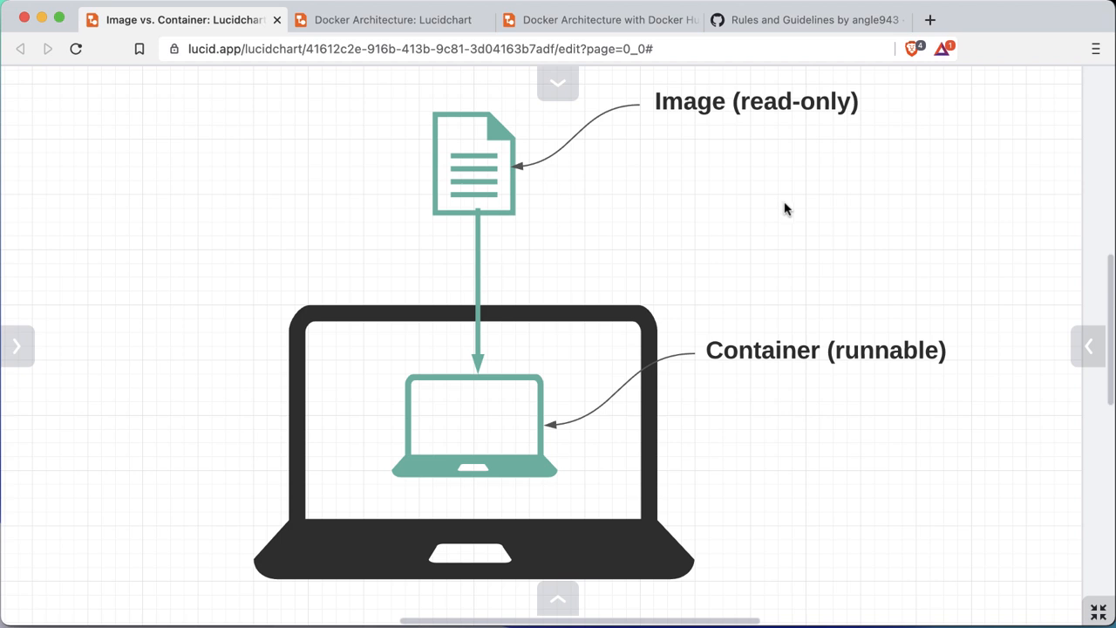
mouse_move(746, 255)
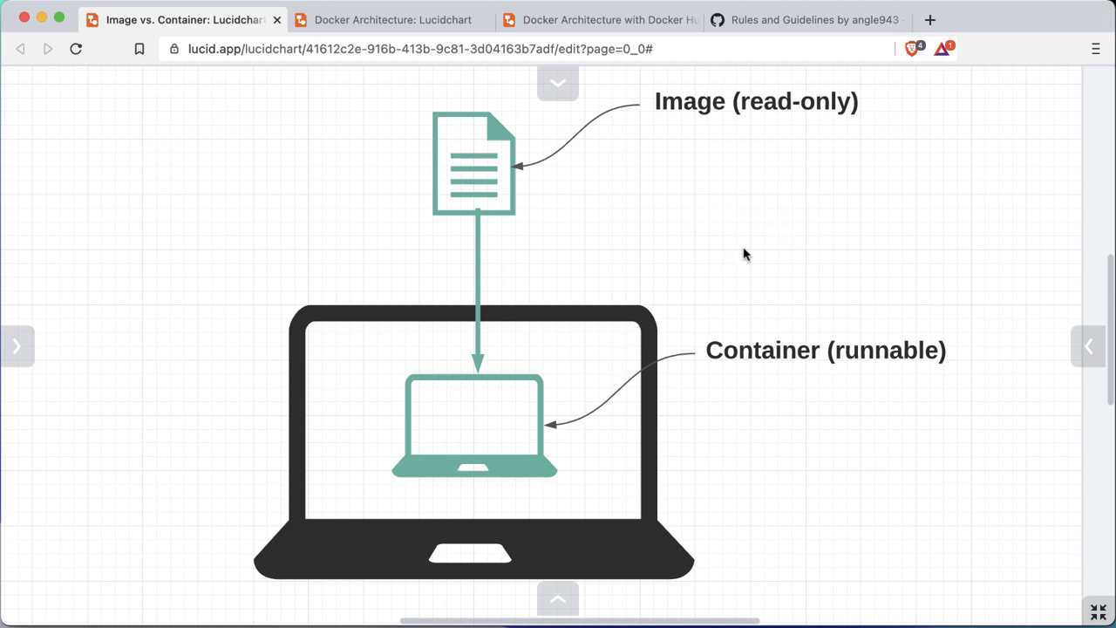
mouse_move(761, 148)
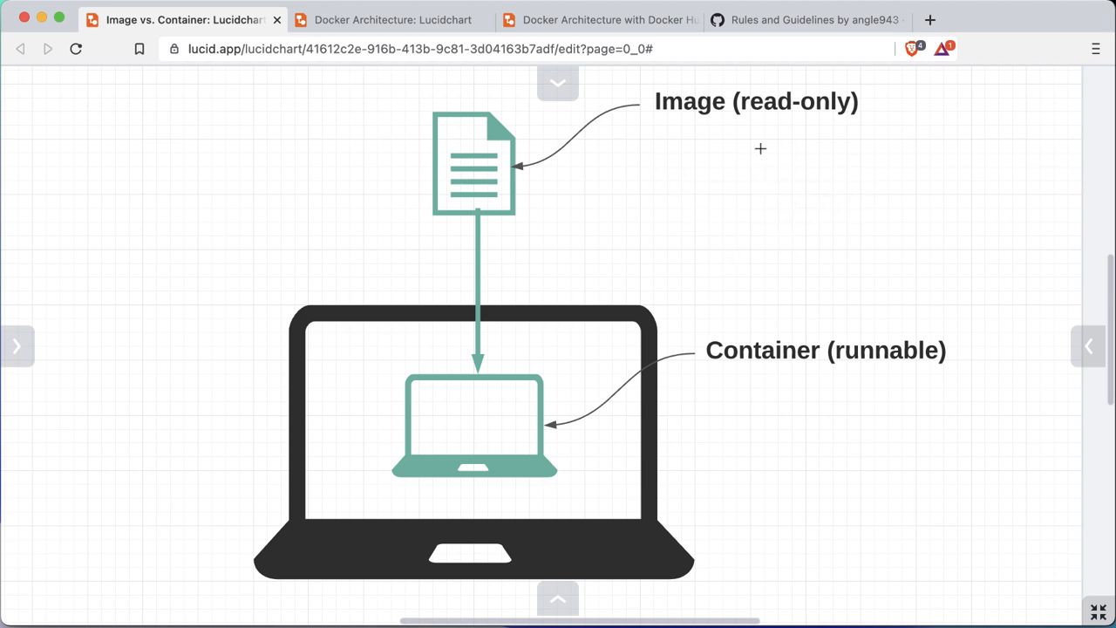
mouse_move(810, 228)
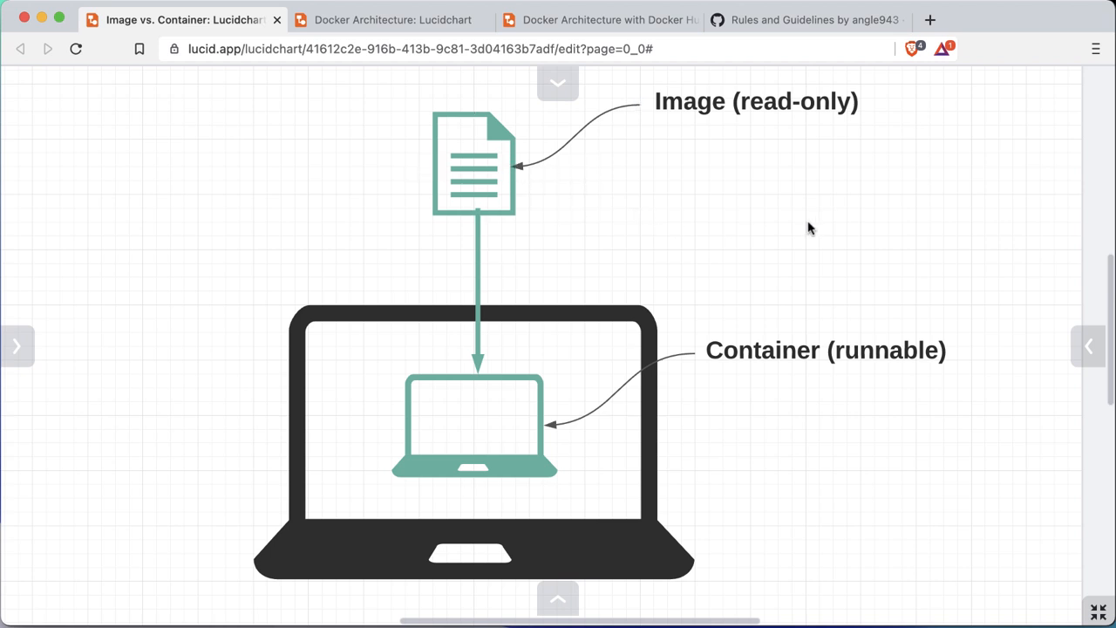
mouse_move(952, 240)
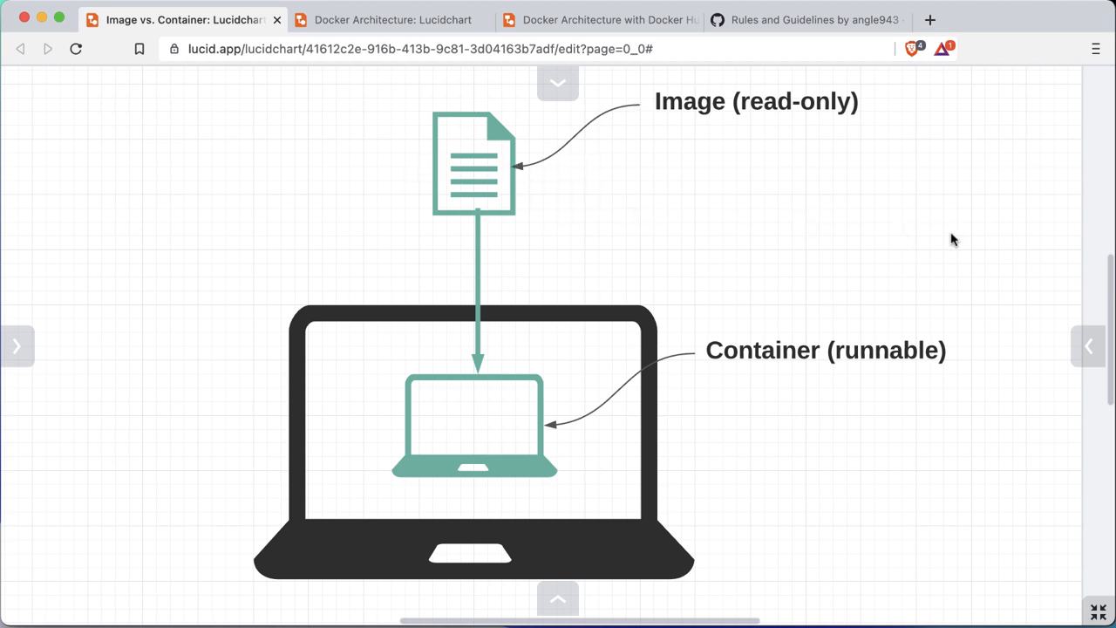
click(475, 166)
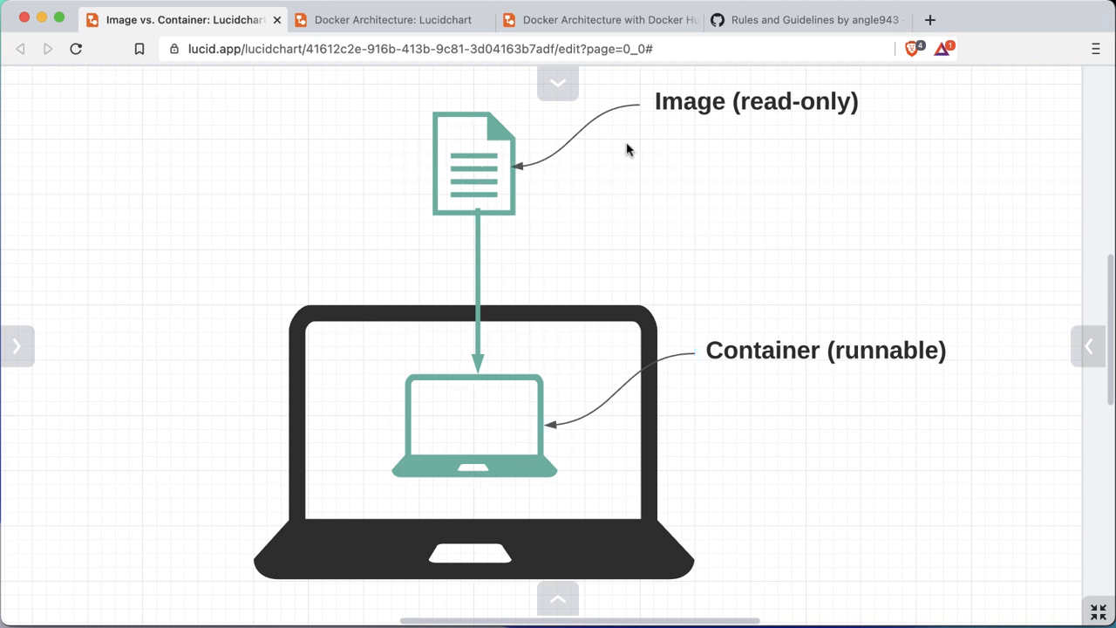
click(475, 164)
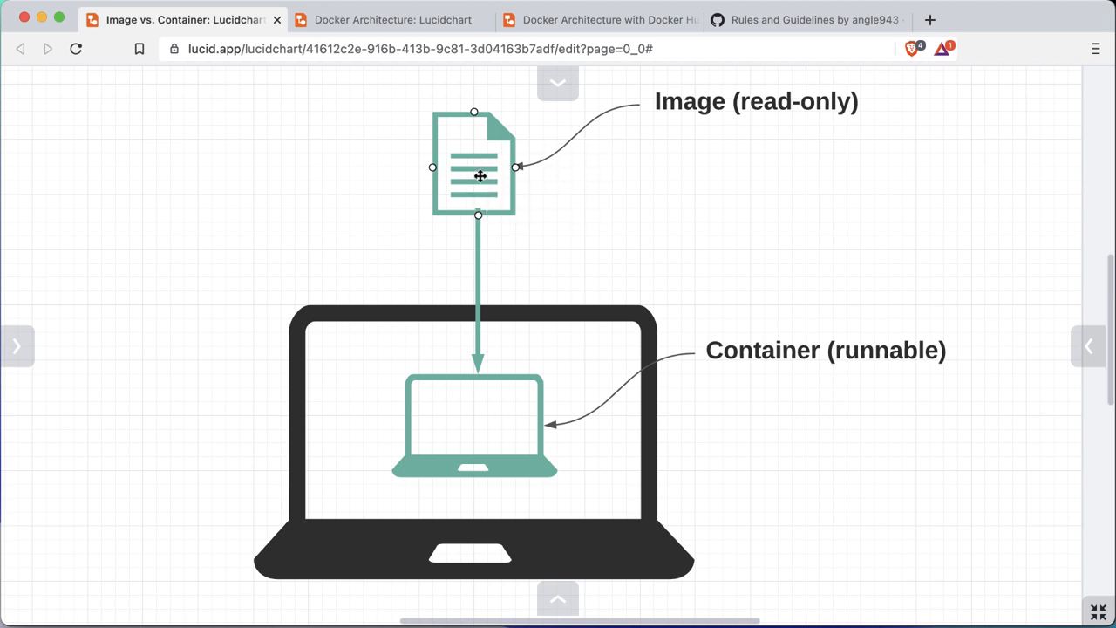
click(485, 436)
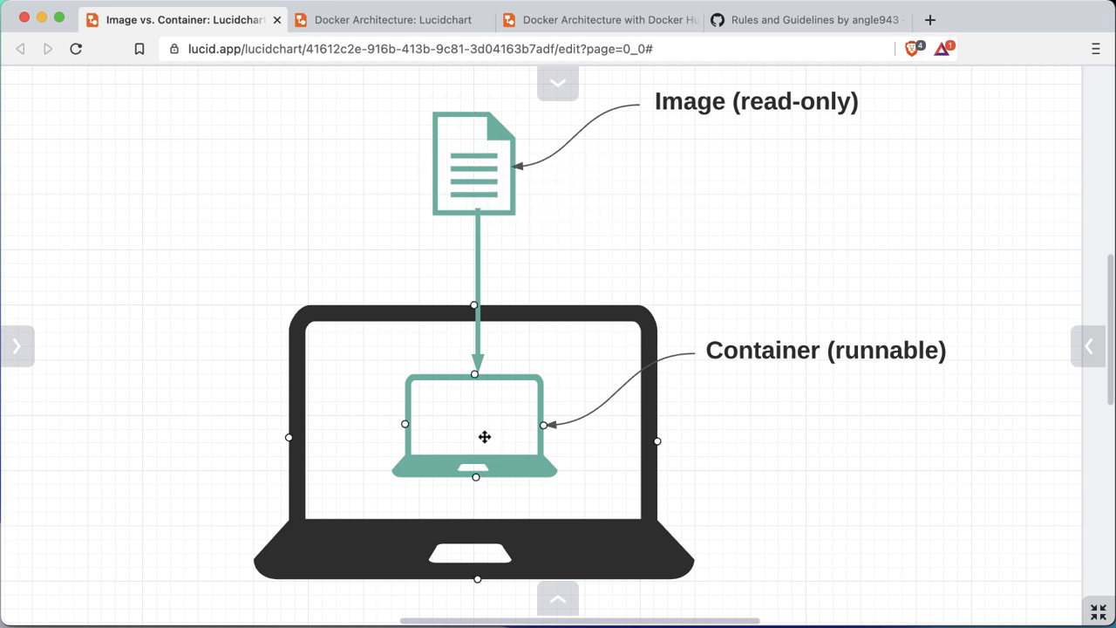
click(474, 425)
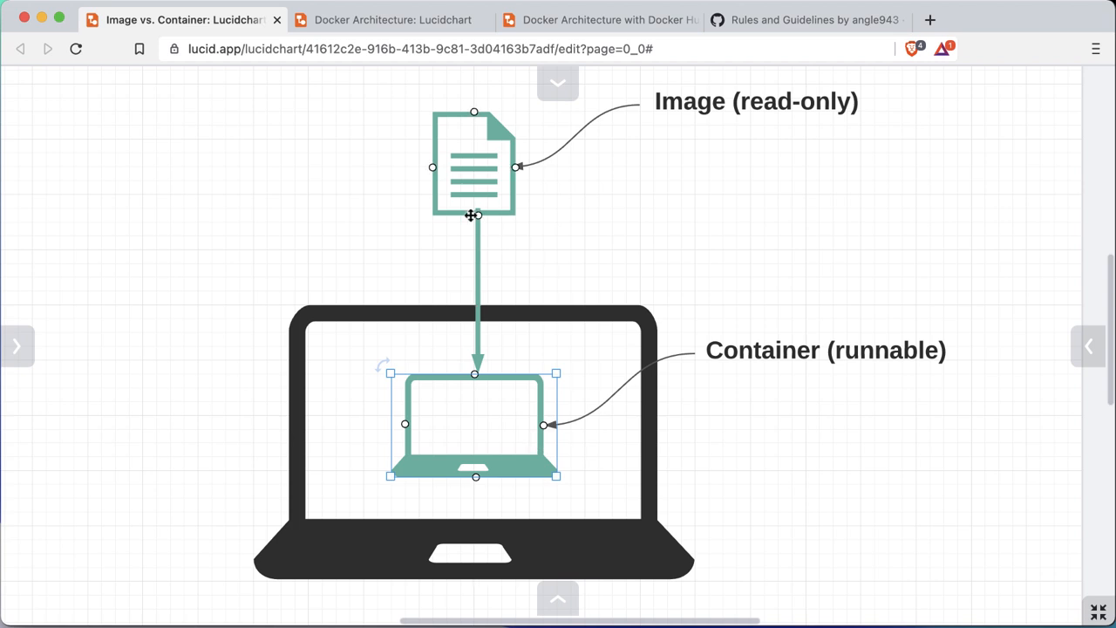
mouse_move(503, 185)
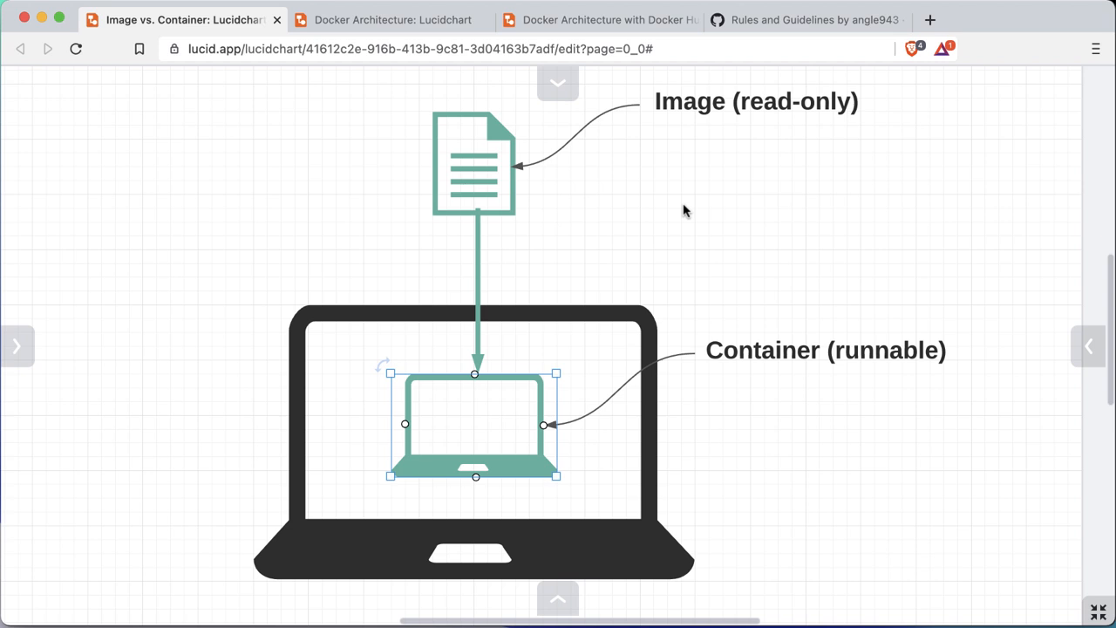
mouse_move(689, 206)
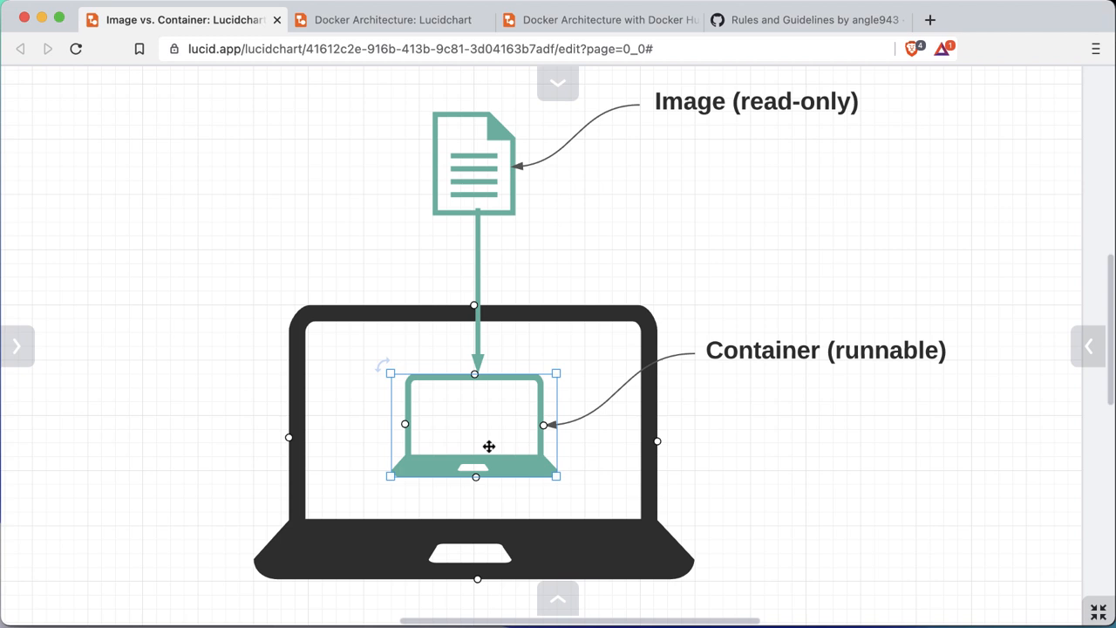
click(747, 207)
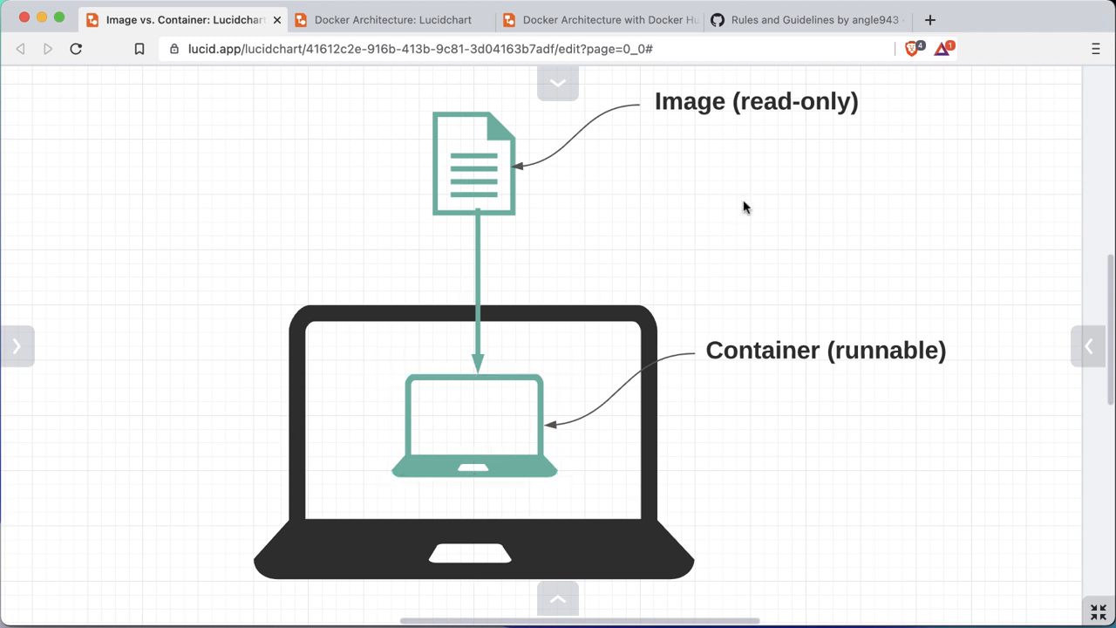
click(474, 424)
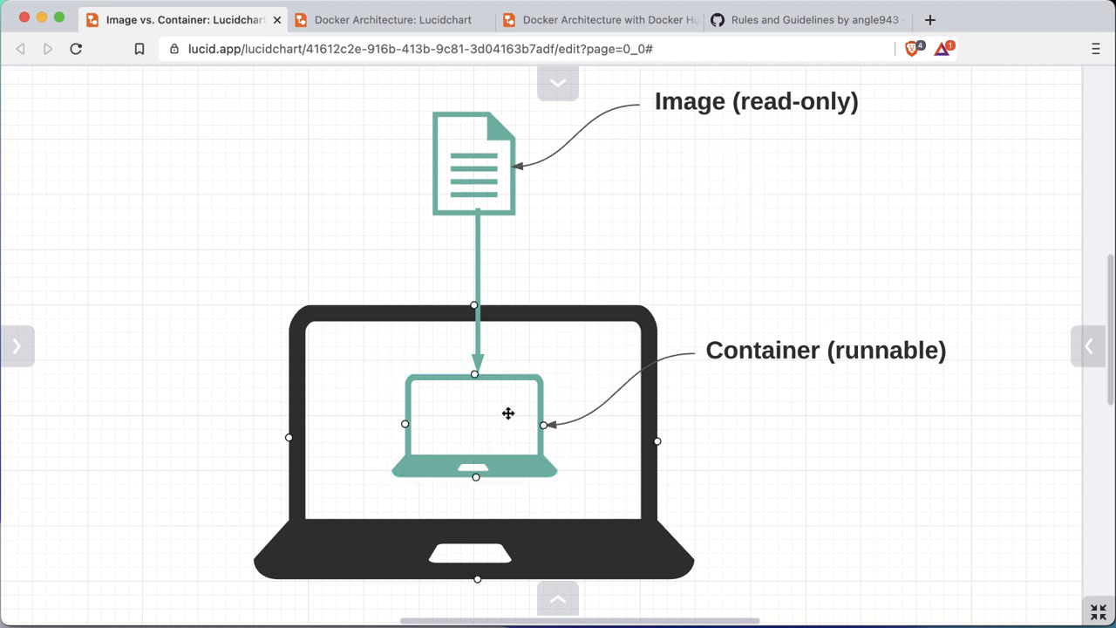
click(754, 229)
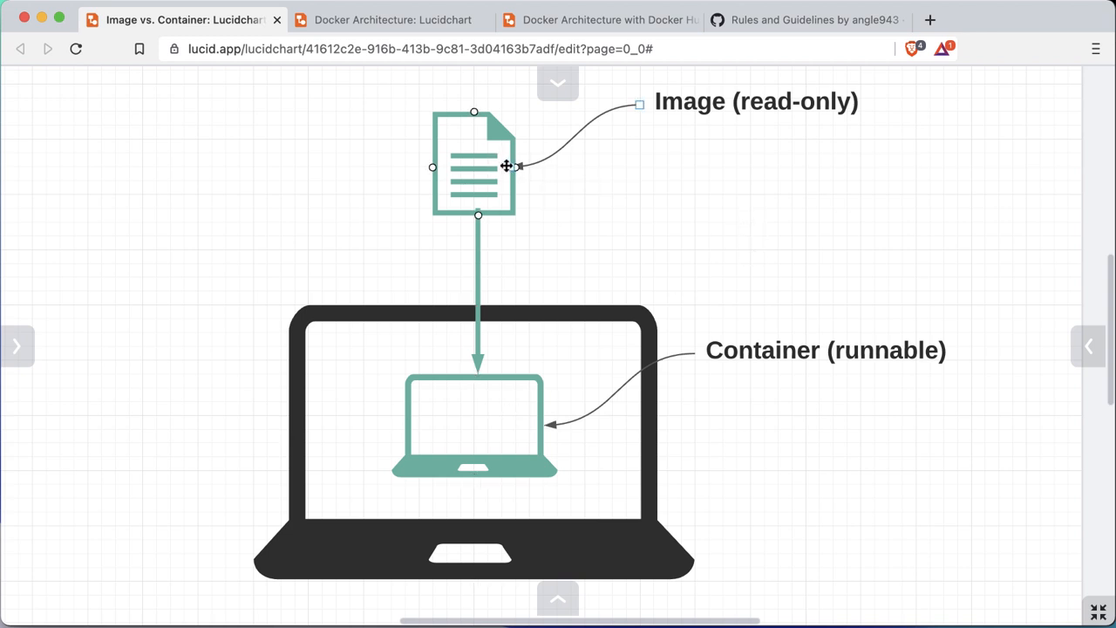
click(696, 244)
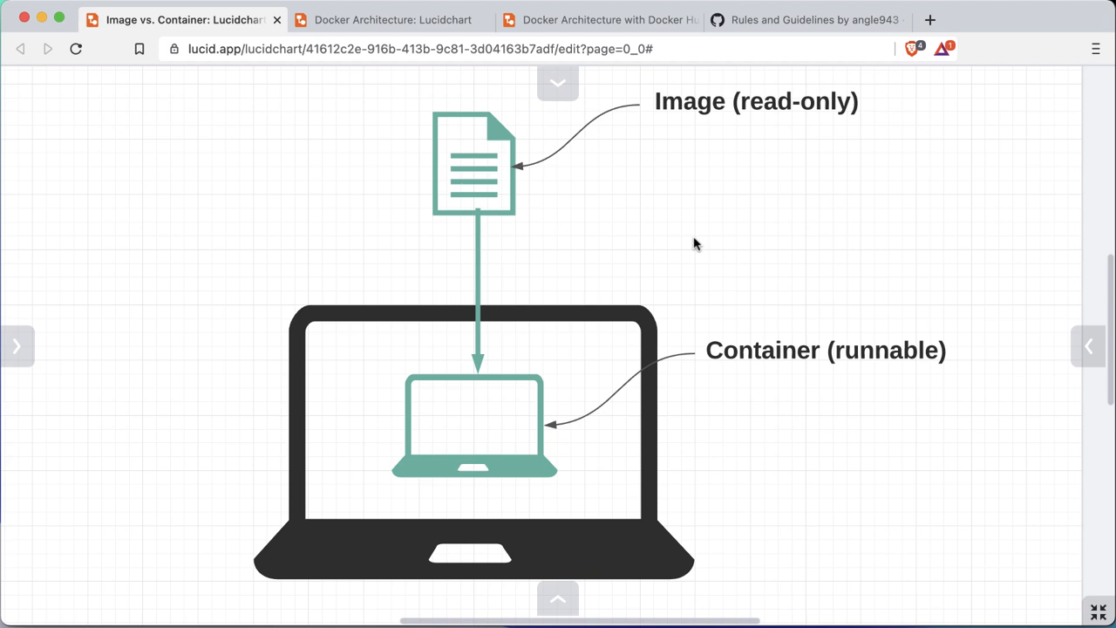
mouse_move(690, 250)
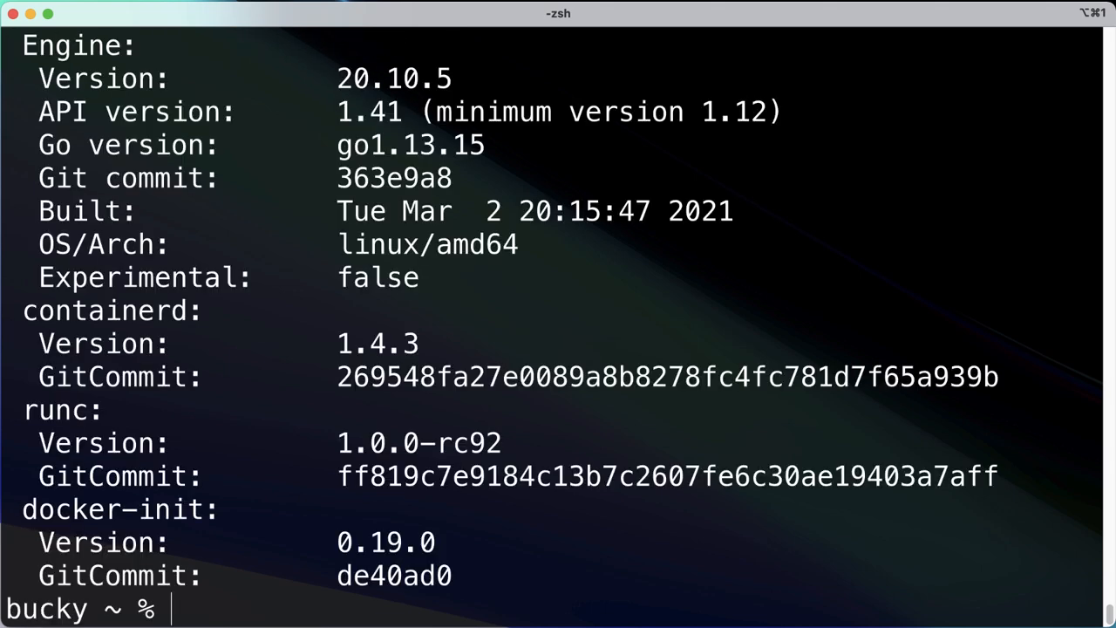
Run 'docker version' and review the Client and Server Docker Engine output.
text(docker version)
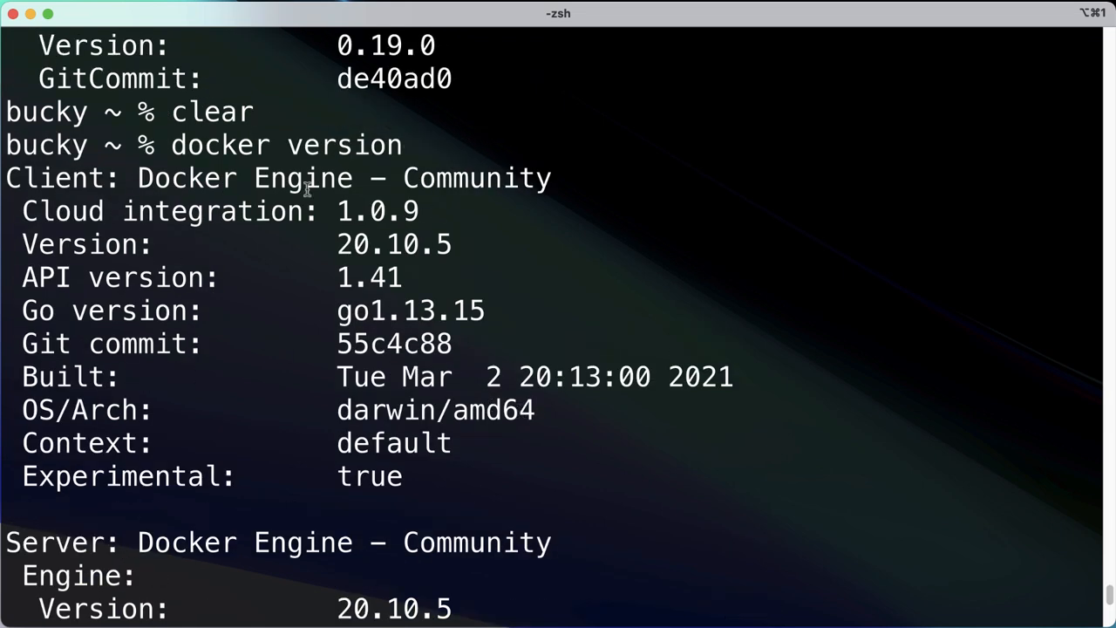
double_click(53, 178)
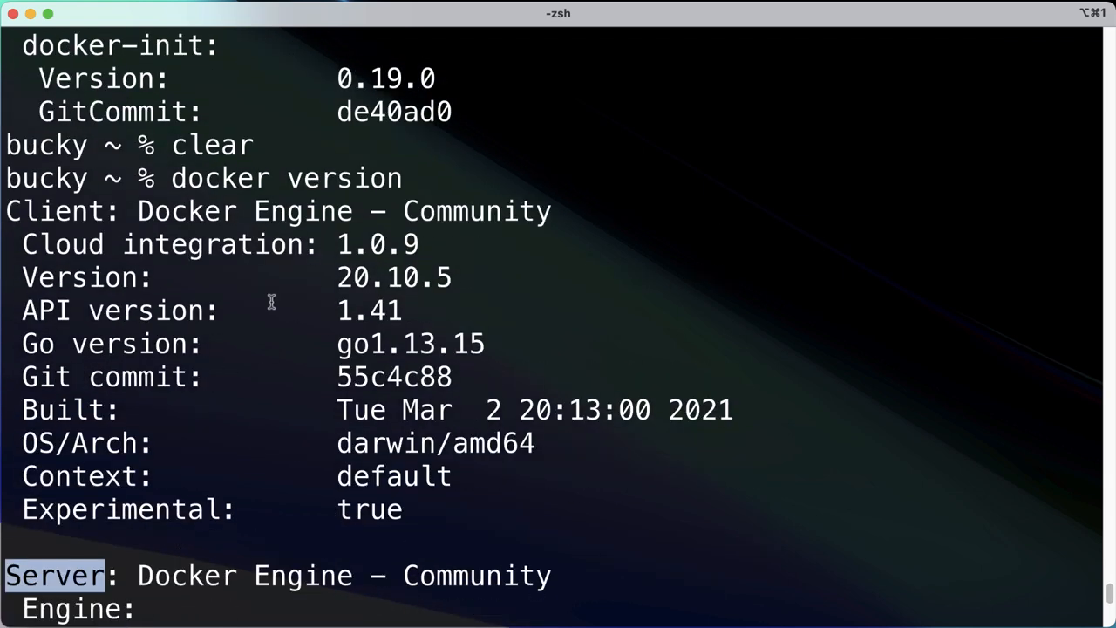
scroll(down, 3)
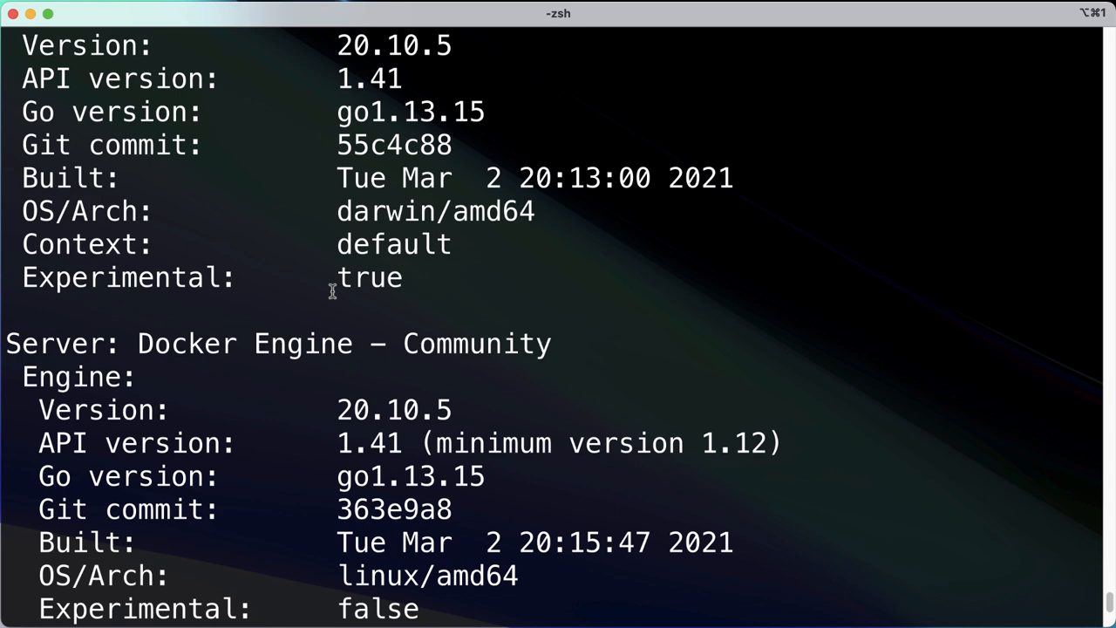
scroll(down, 3)
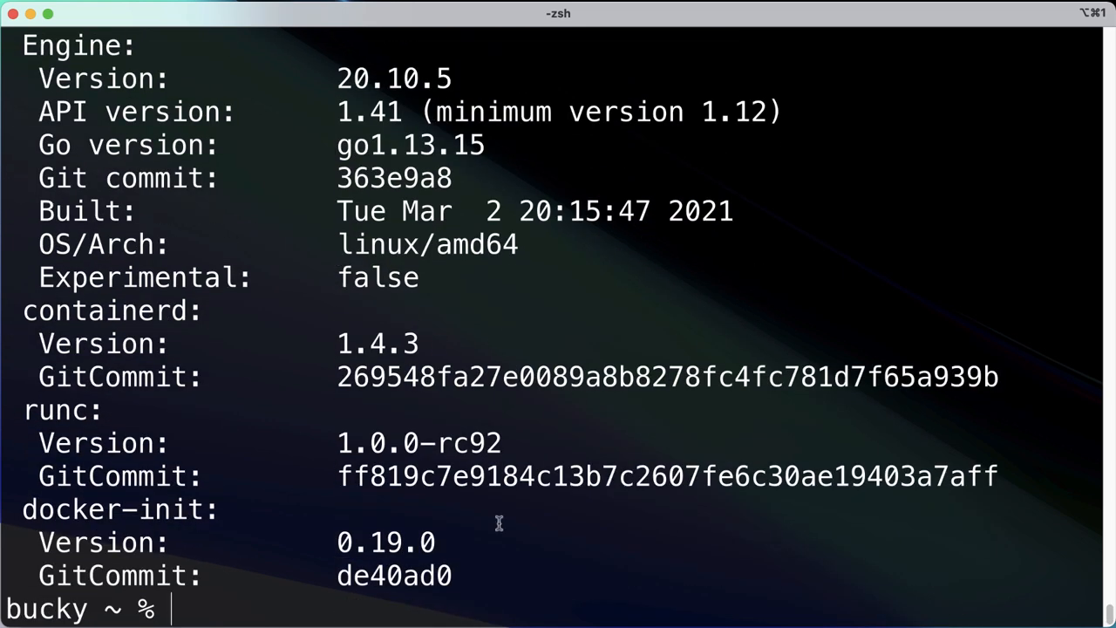
scroll(down, 3)
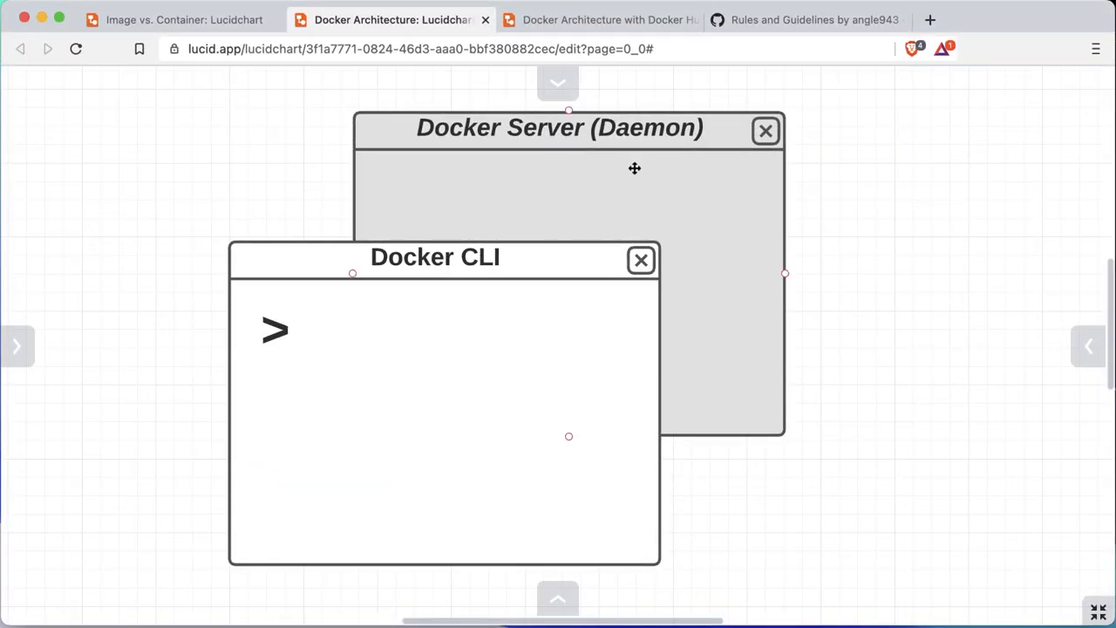
mouse_move(659, 147)
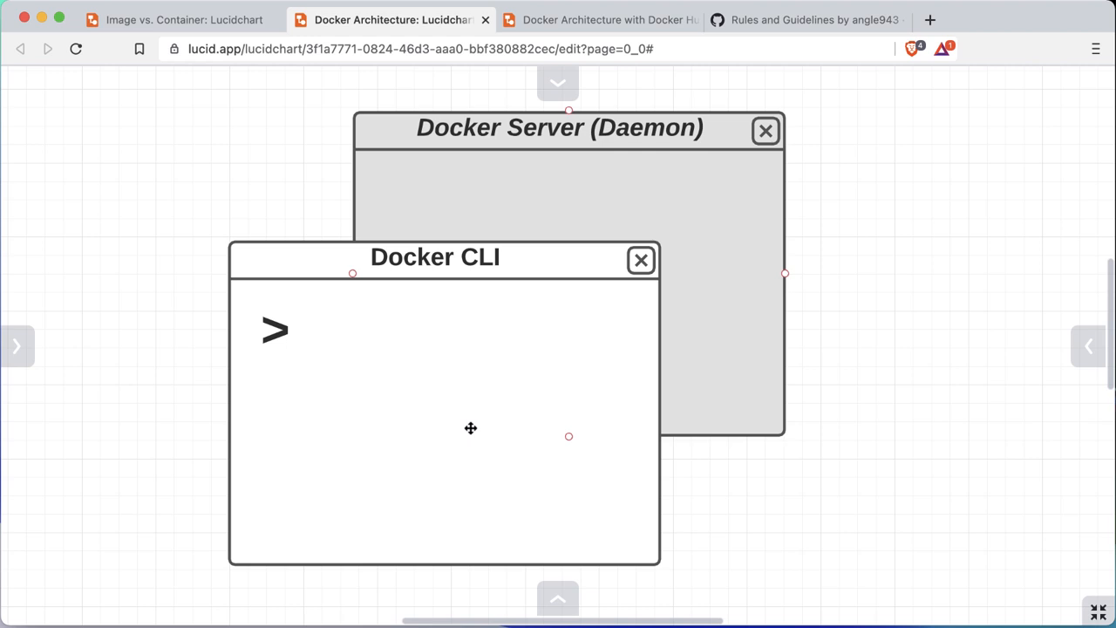
mouse_move(502, 411)
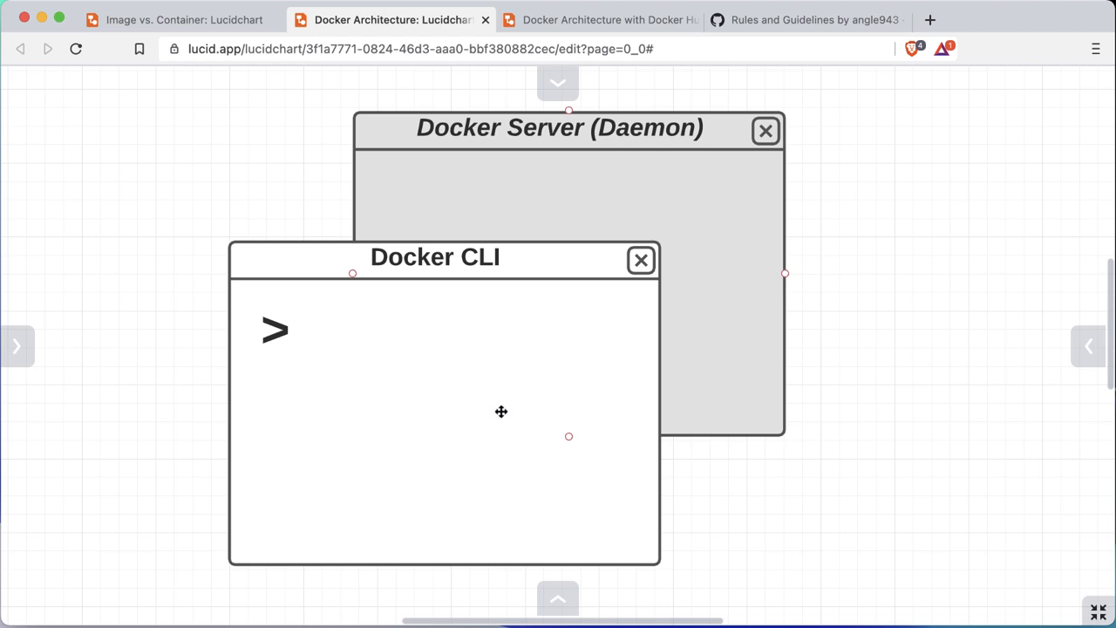
mouse_move(466, 390)
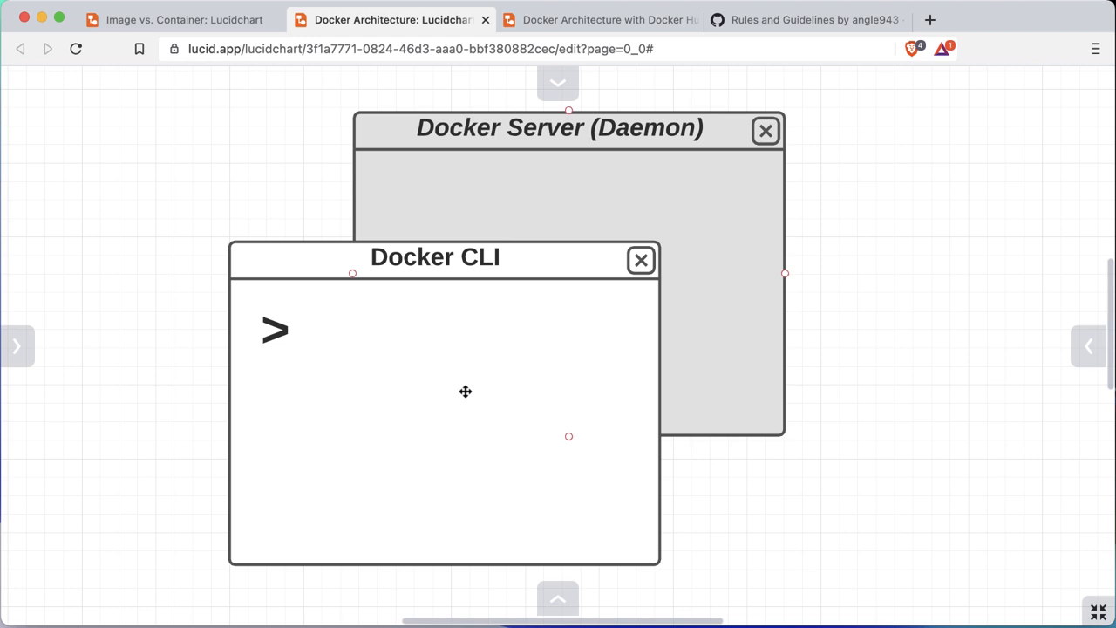
mouse_move(453, 403)
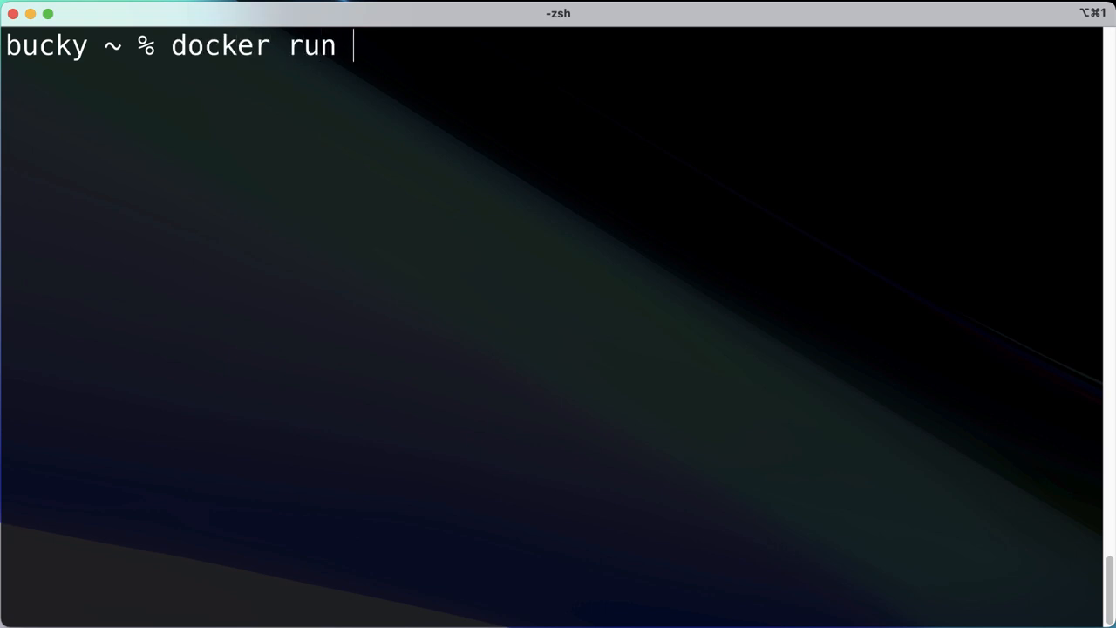
Enter 'docker run hello-world', highlight the hello-world image name, then run it.
text(hello-world)
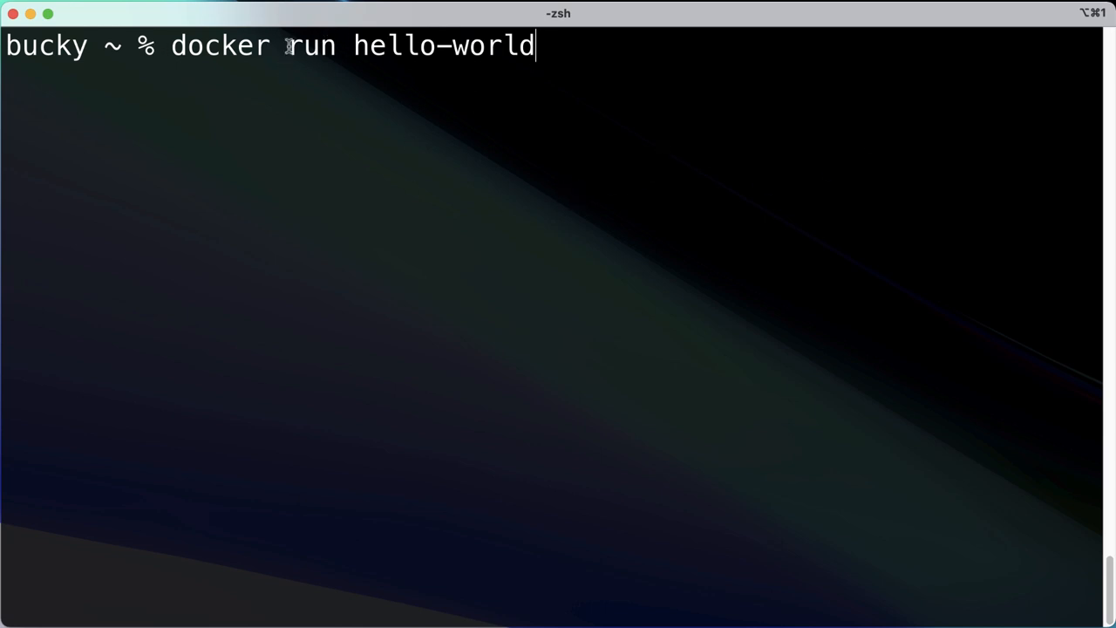
double_click(310, 45)
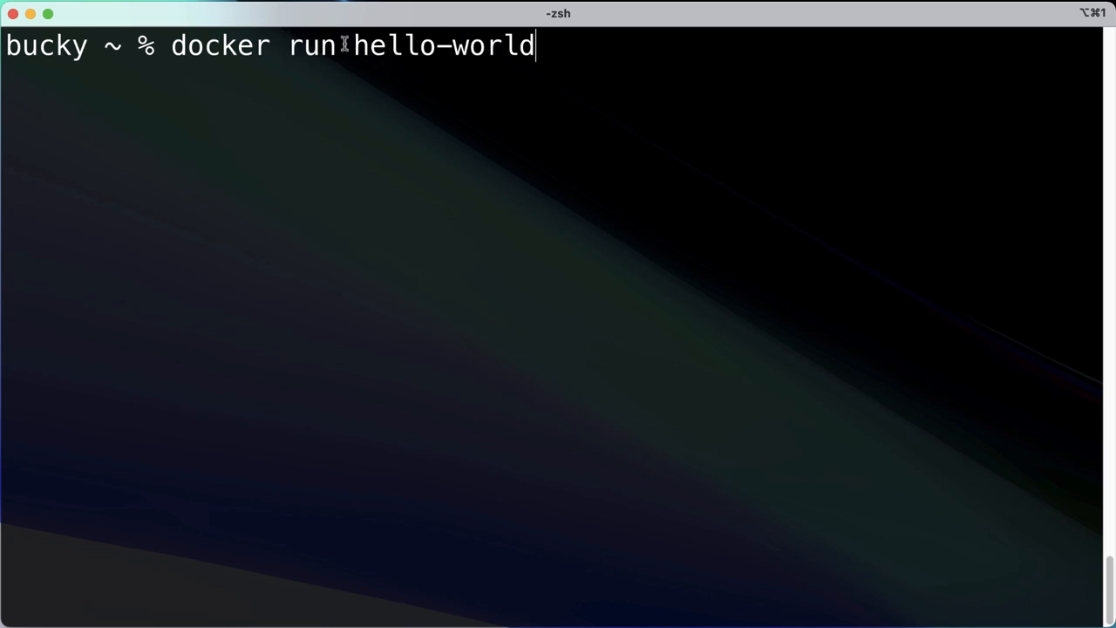
double_click(445, 45)
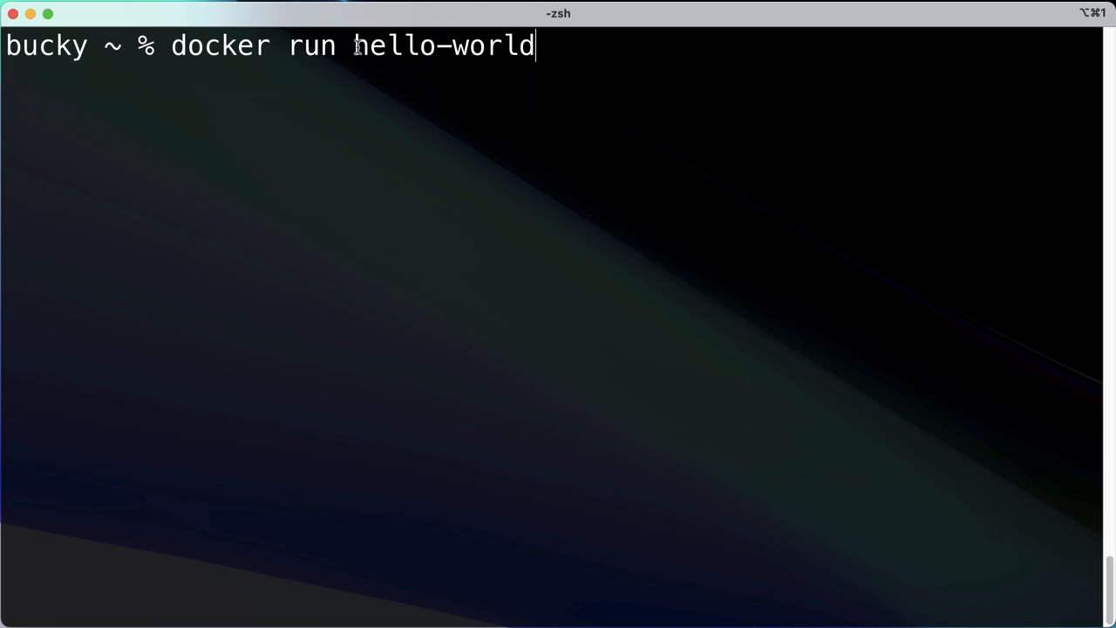
double_click(445, 45)
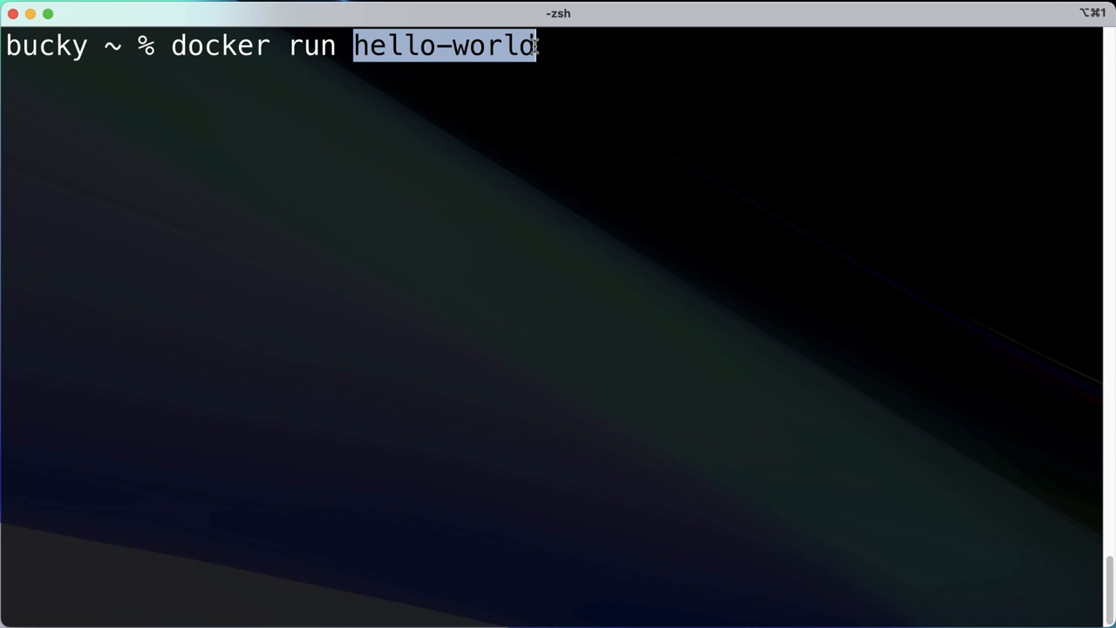
mouse_move(666, 119)
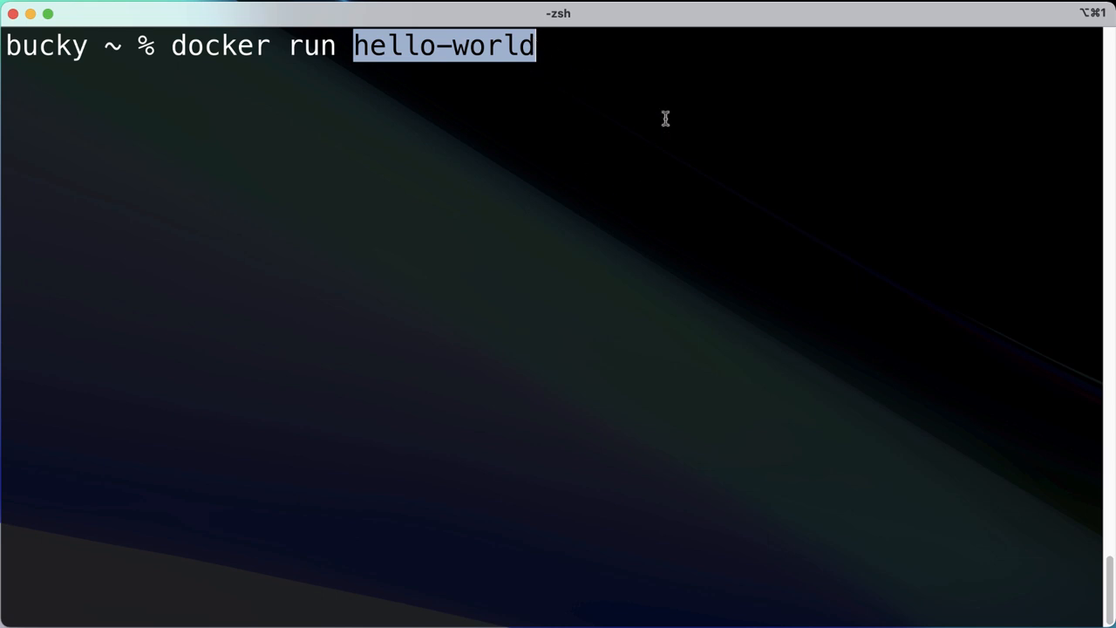
mouse_move(662, 117)
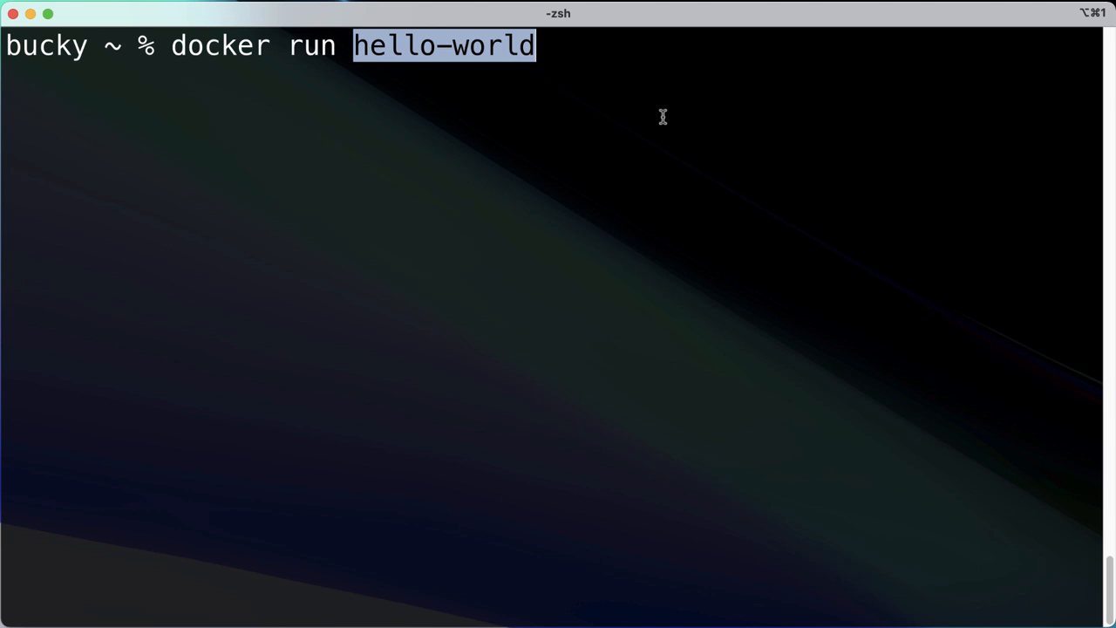
mouse_move(662, 116)
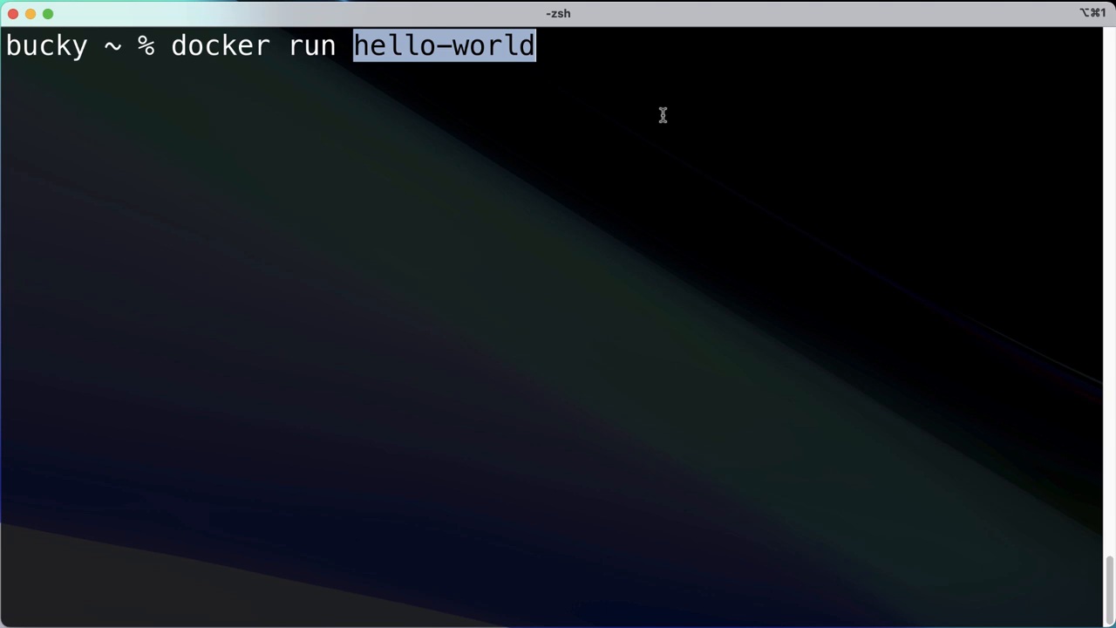
mouse_move(663, 119)
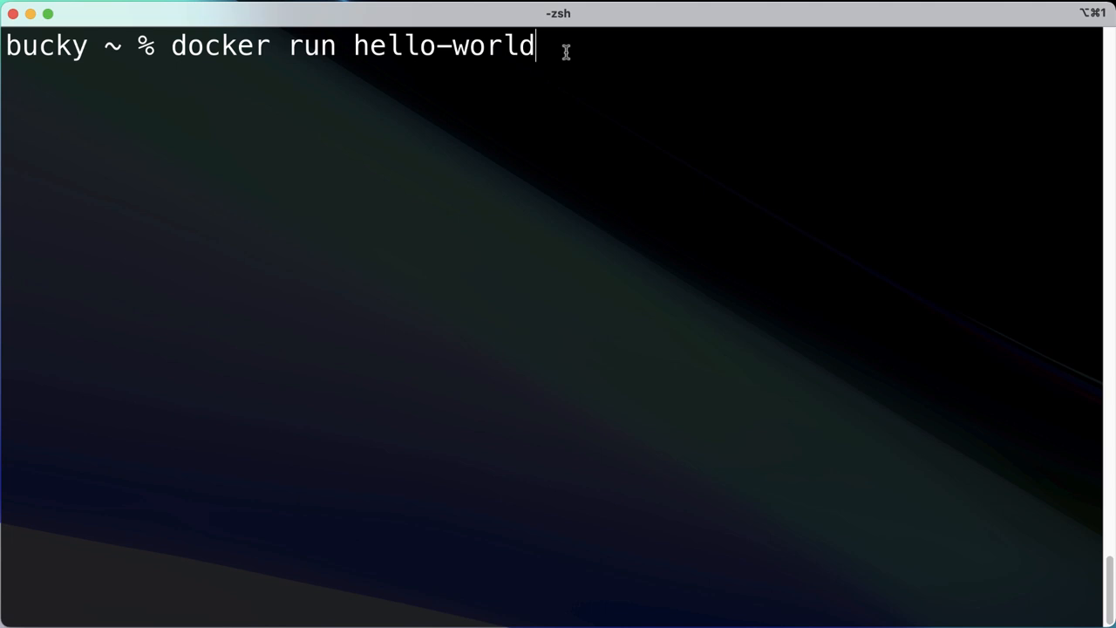
key(Return)
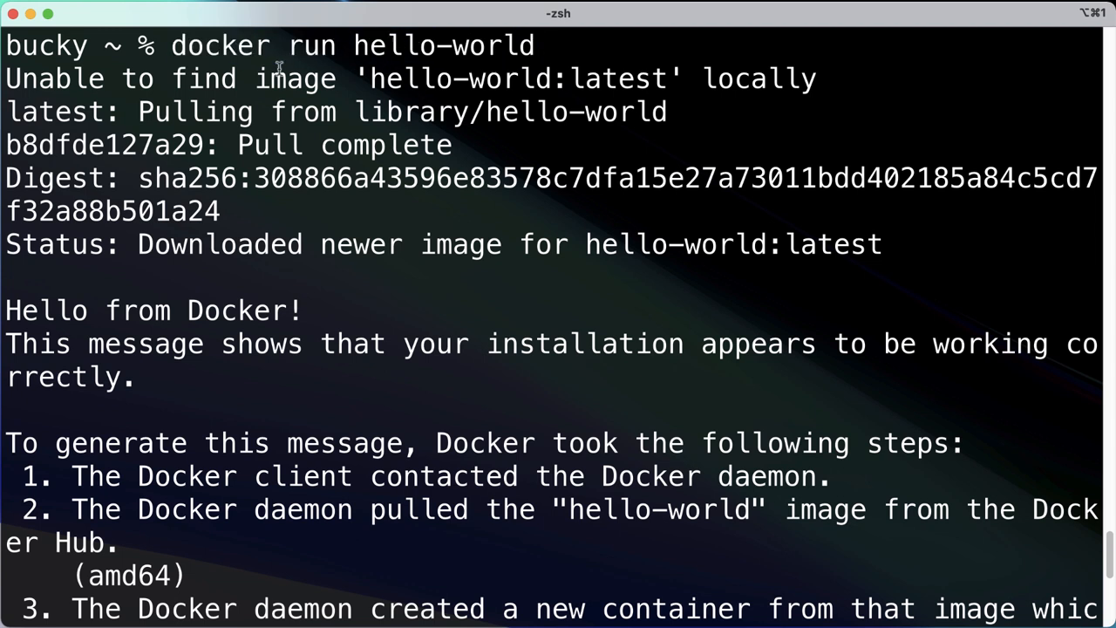
Select part of the hello-world output text in Terminal.
drag(405, 79, 683, 79)
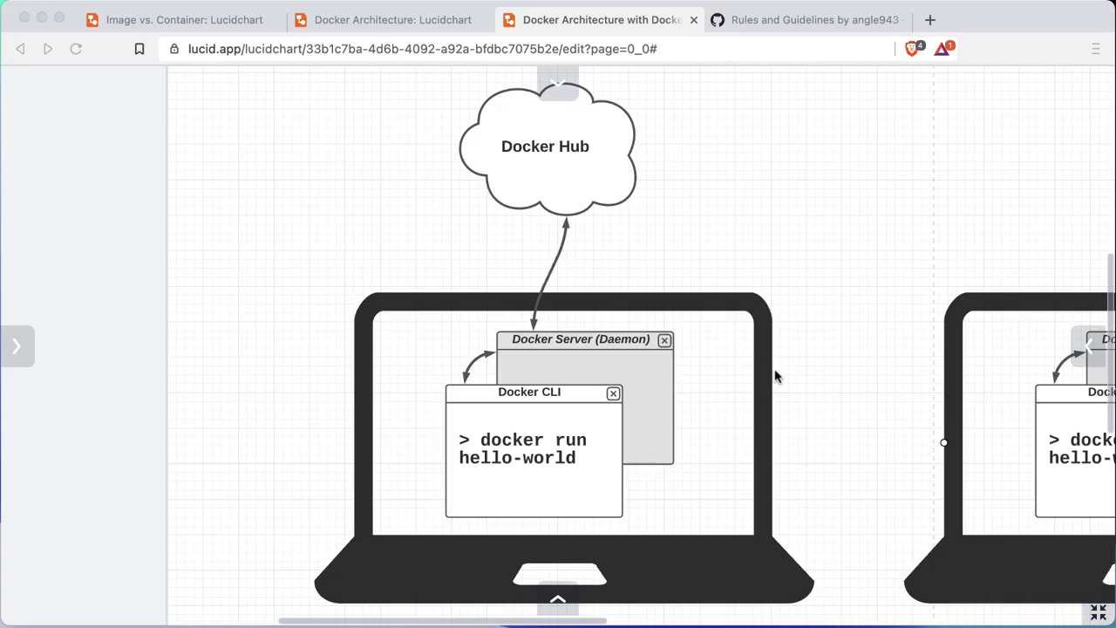
mouse_move(593, 450)
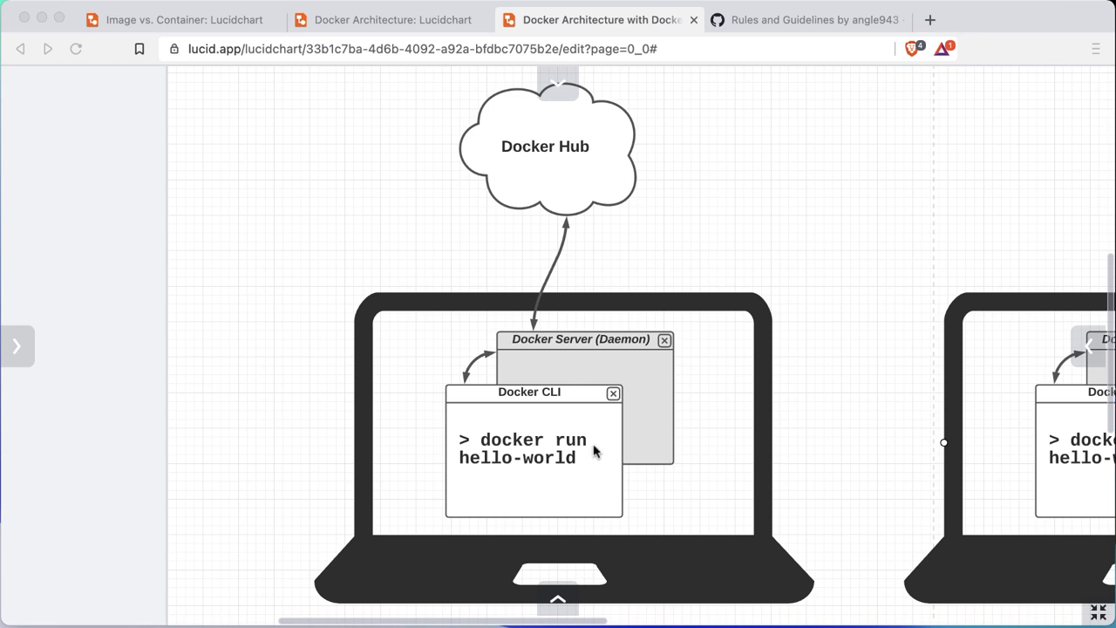
mouse_move(538, 445)
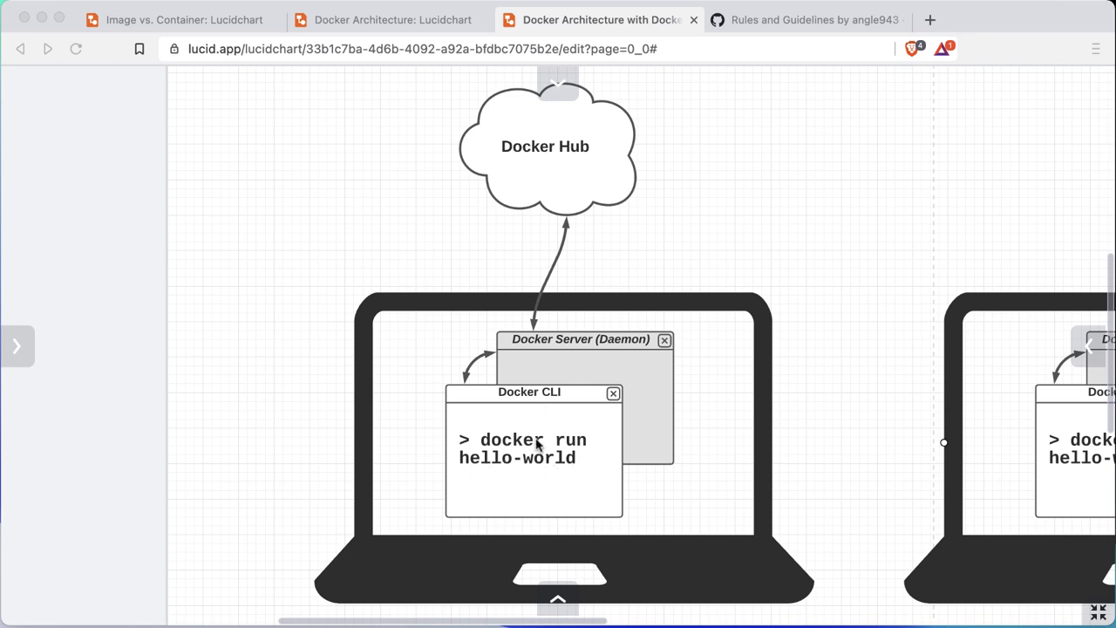
mouse_move(583, 367)
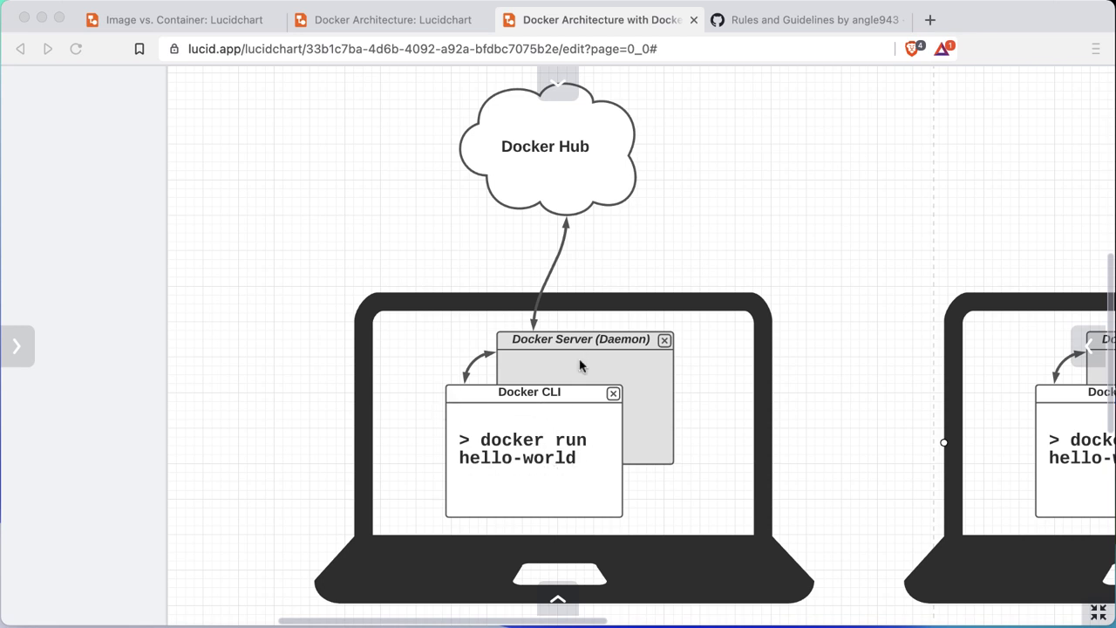
mouse_move(642, 347)
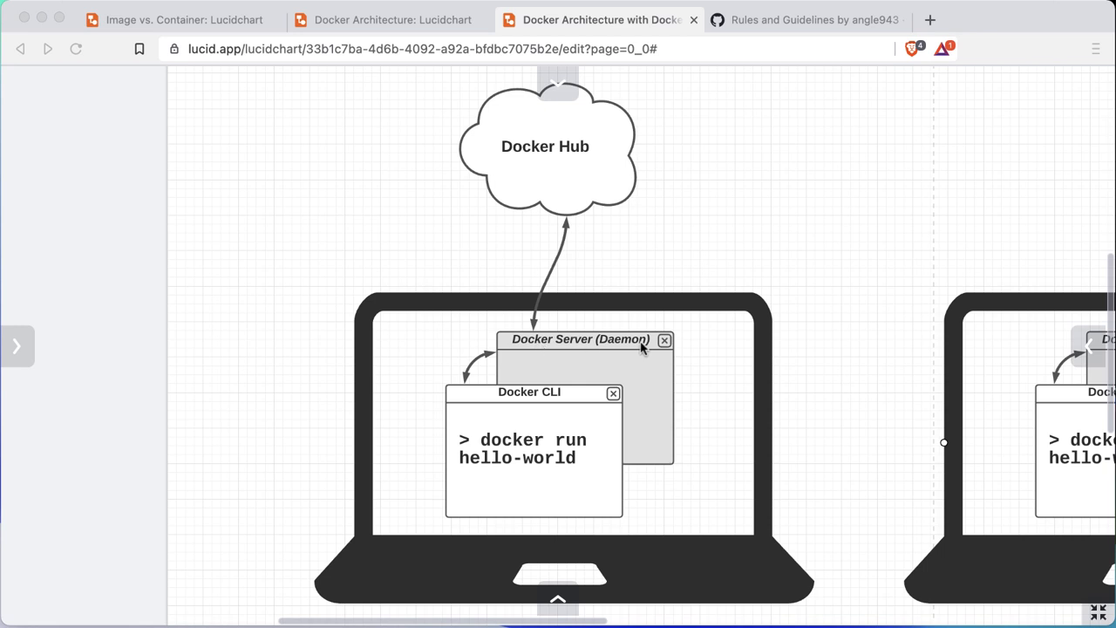
mouse_move(582, 392)
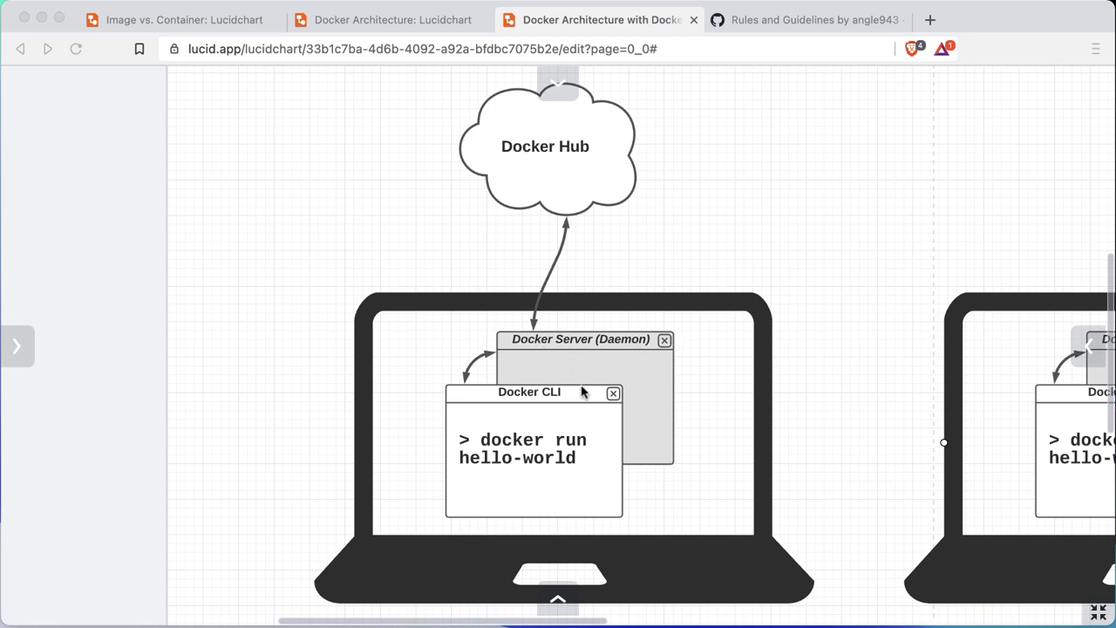
mouse_move(452, 424)
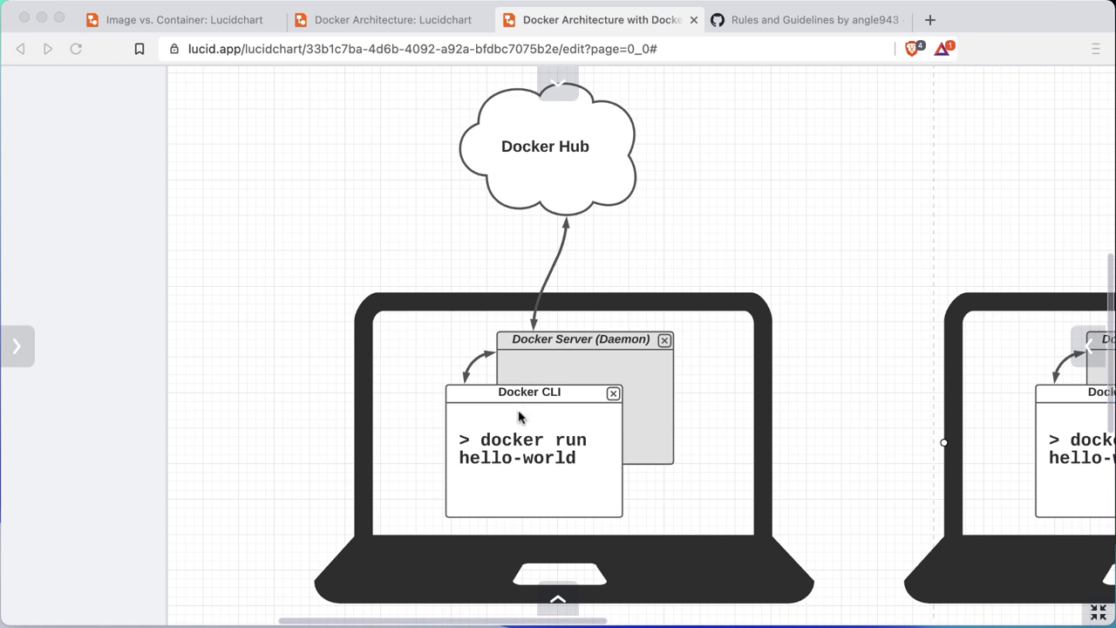
mouse_move(464, 471)
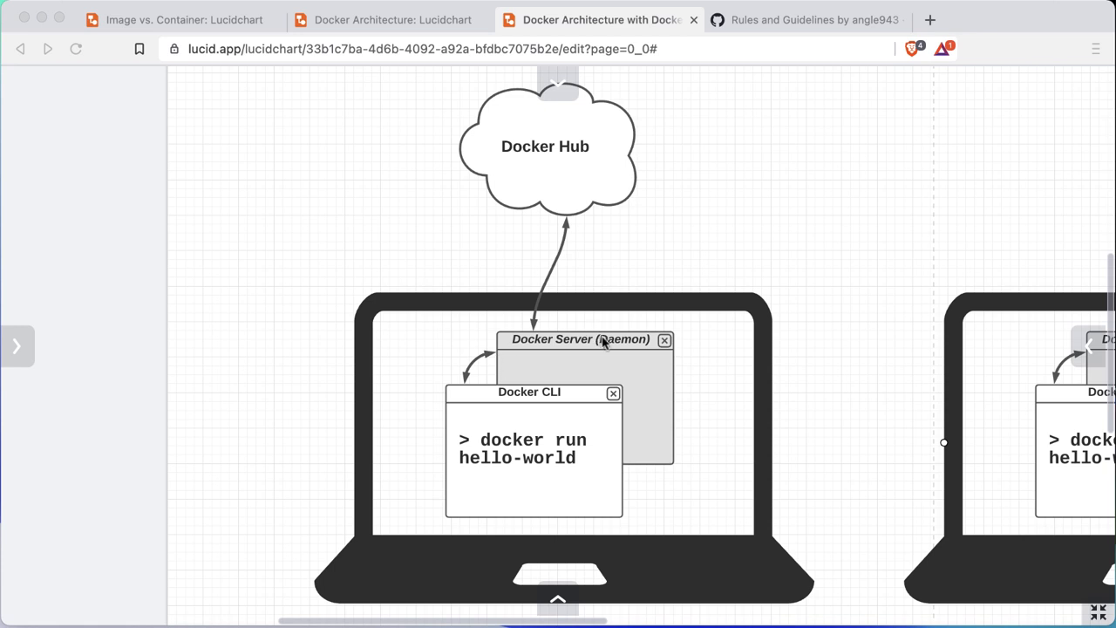
mouse_move(589, 374)
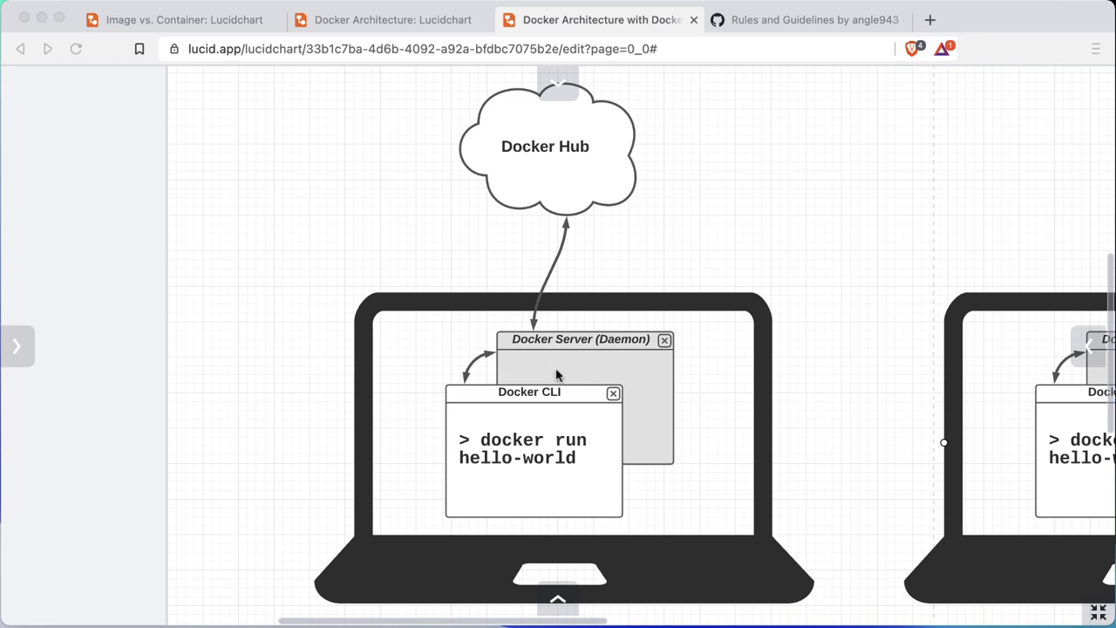
mouse_move(637, 251)
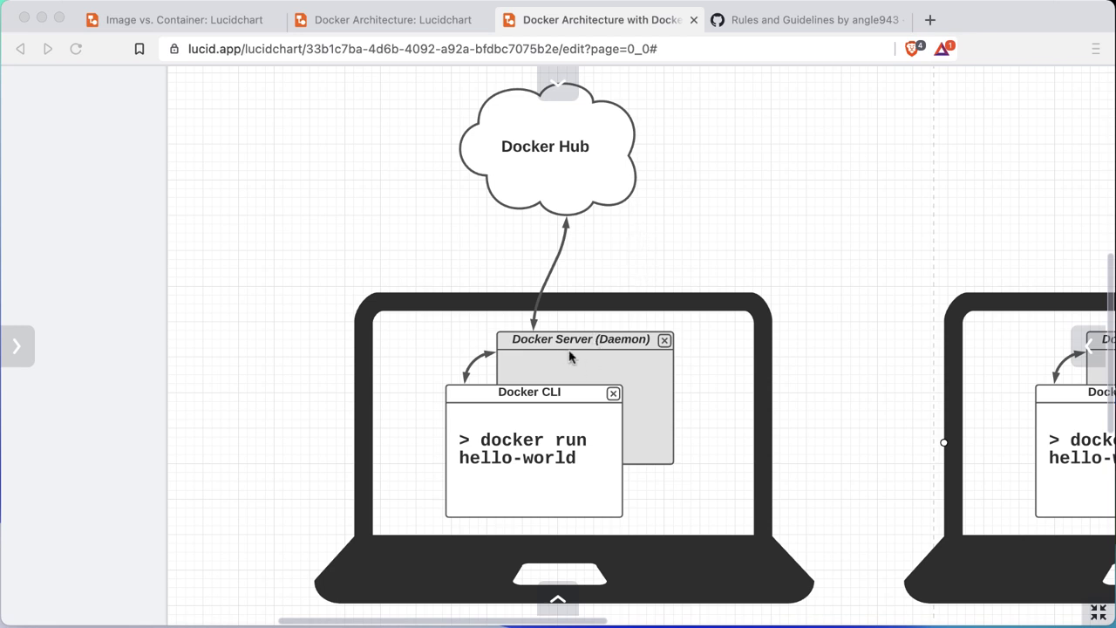
mouse_move(590, 192)
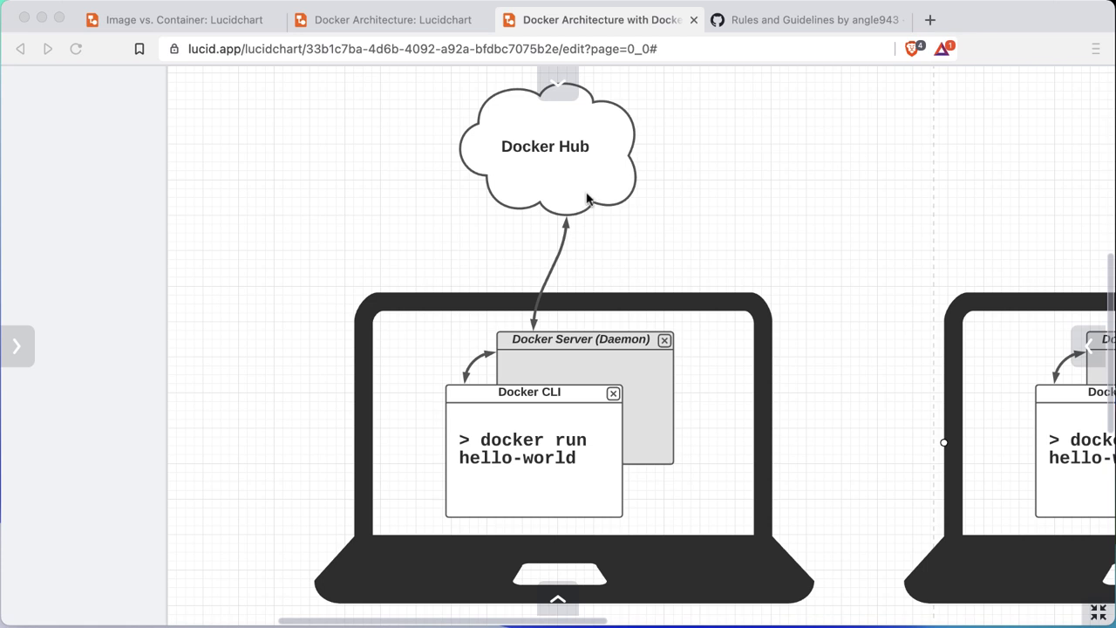
mouse_move(561, 332)
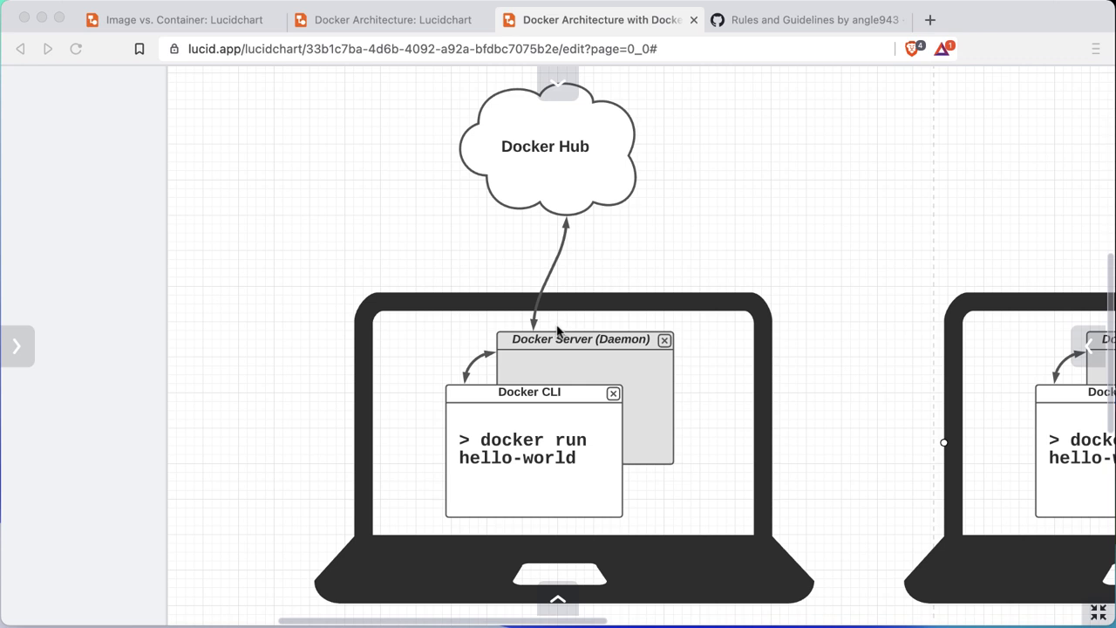
mouse_move(596, 361)
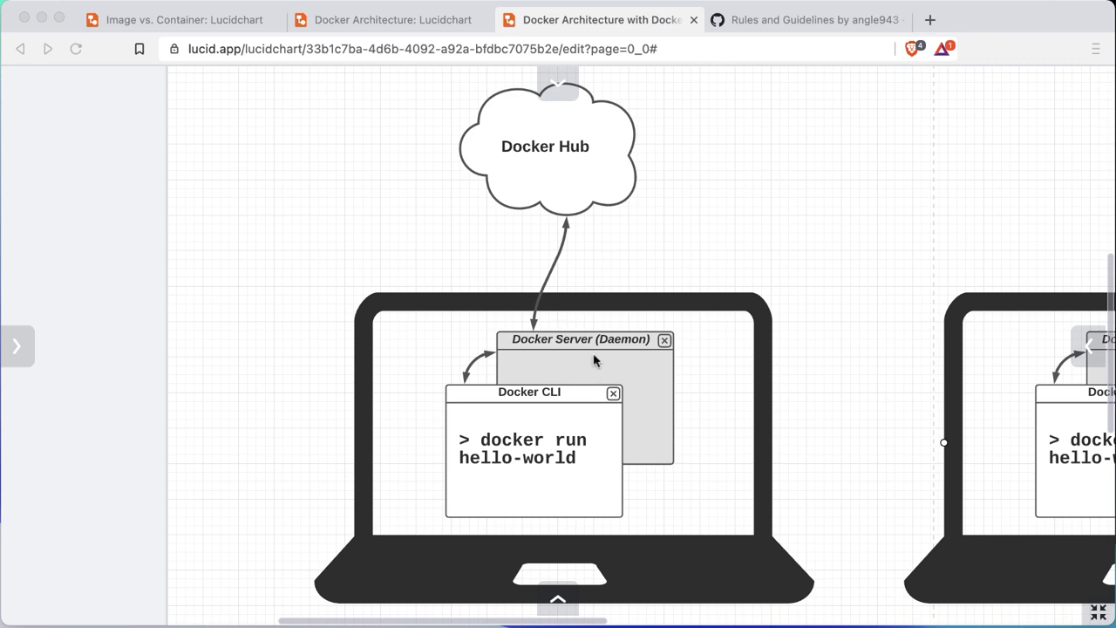
mouse_move(597, 460)
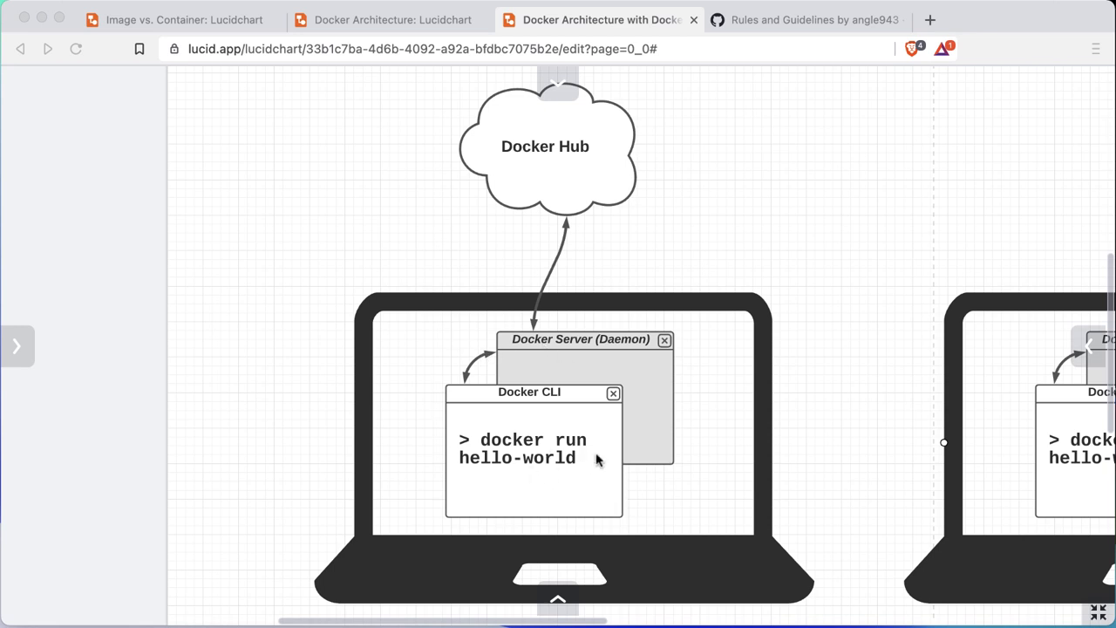
mouse_move(538, 481)
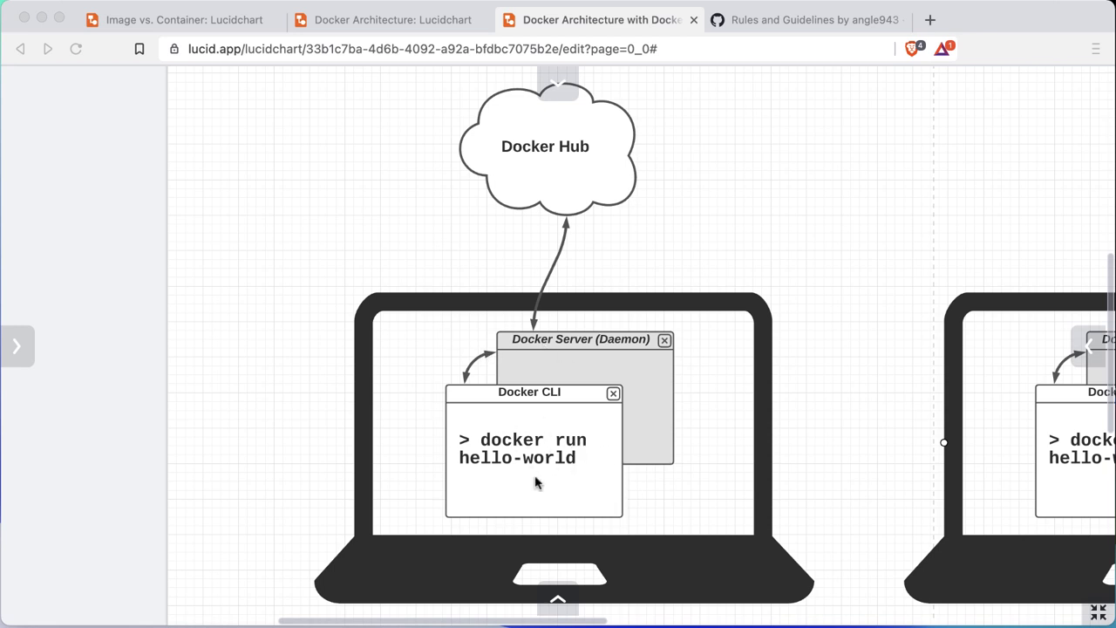
mouse_move(544, 474)
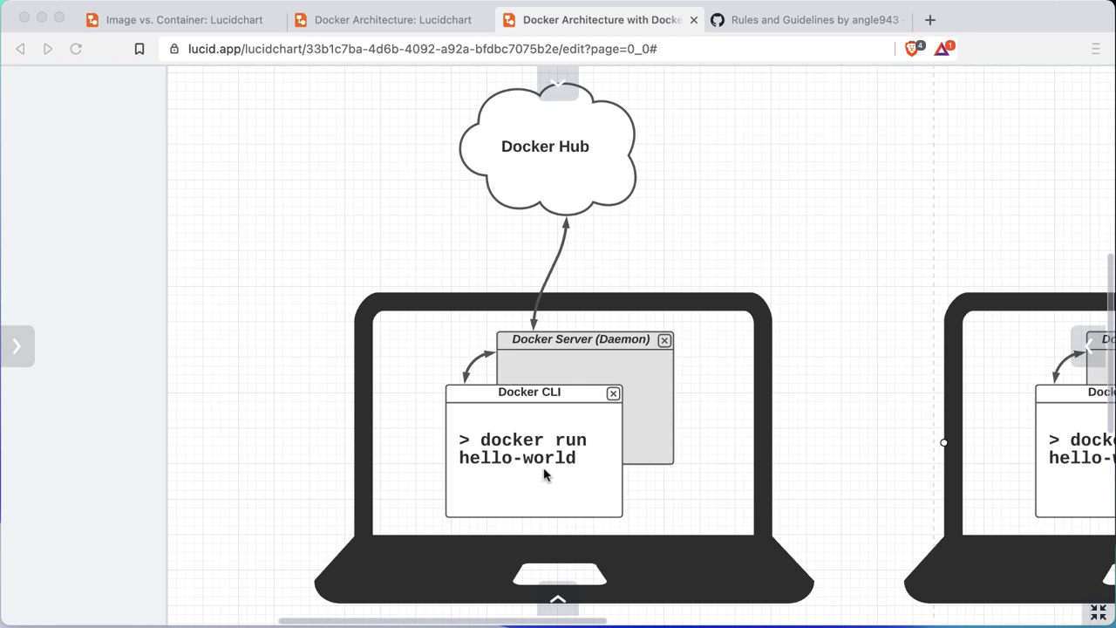
mouse_move(499, 478)
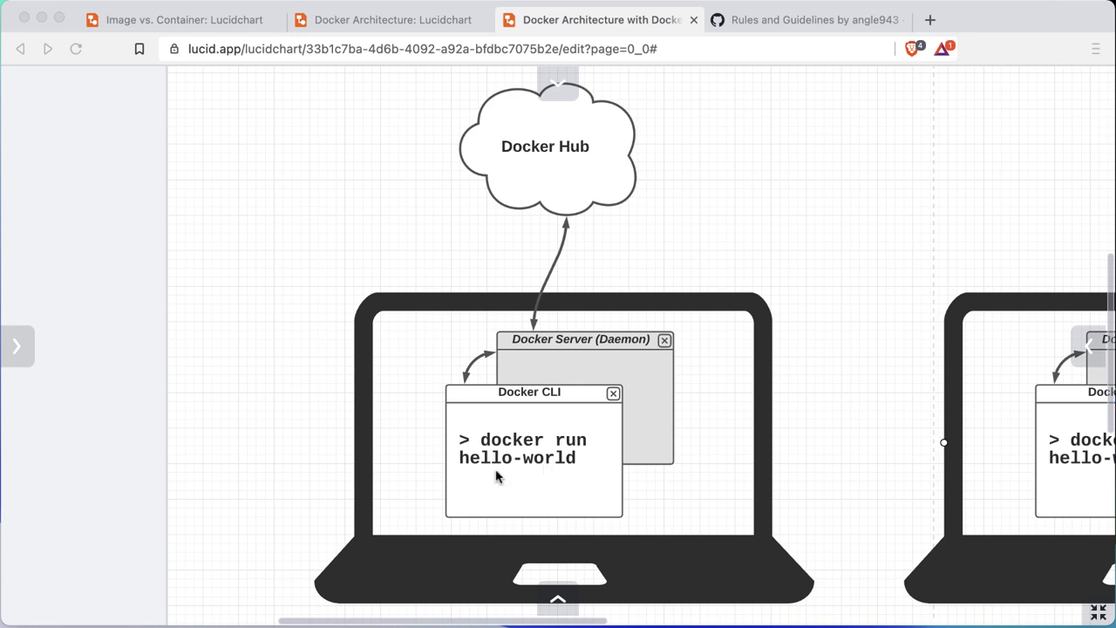
mouse_move(624, 353)
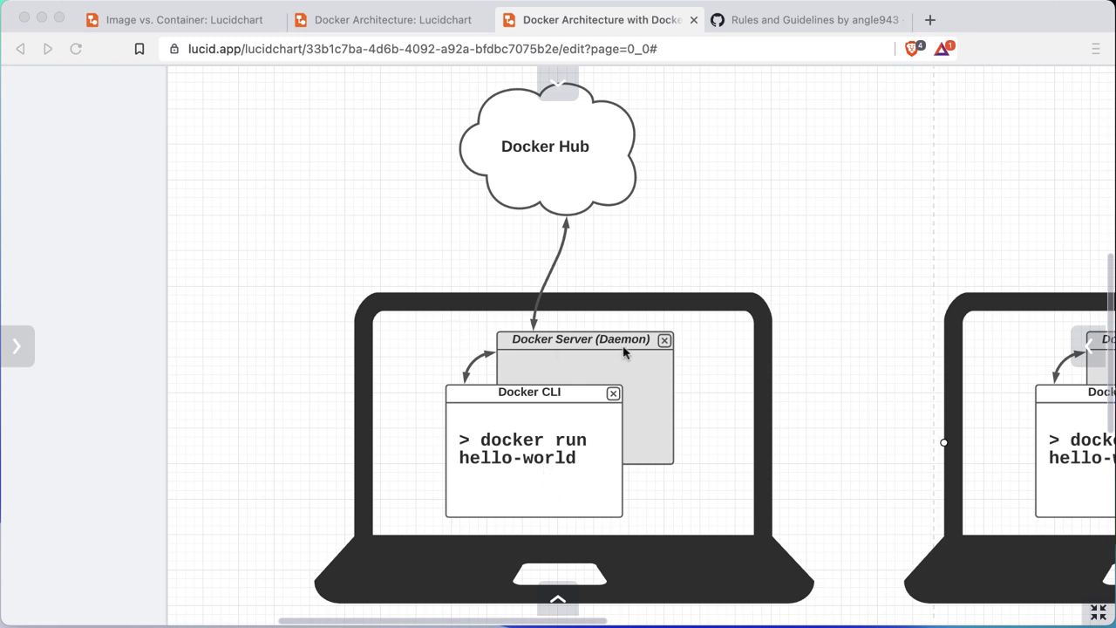
mouse_move(579, 361)
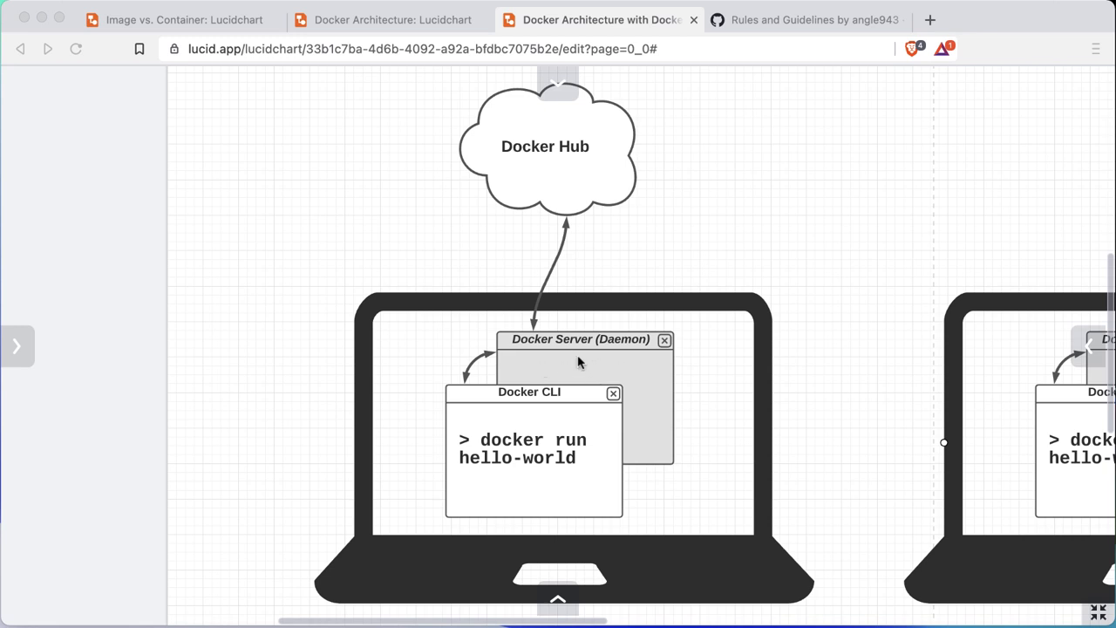
mouse_move(619, 342)
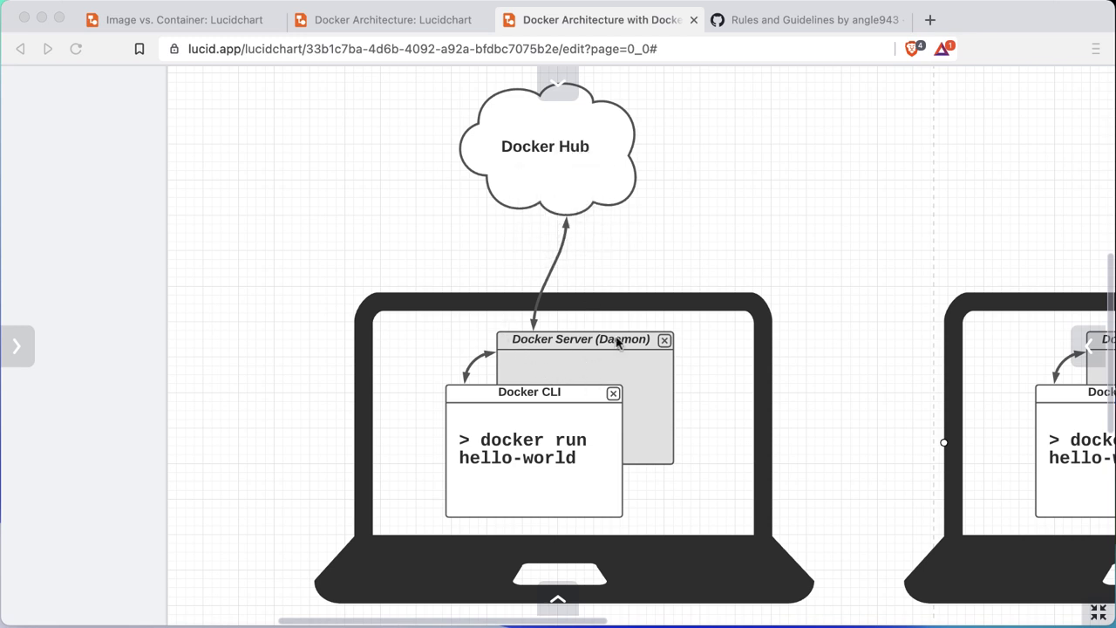
mouse_move(684, 394)
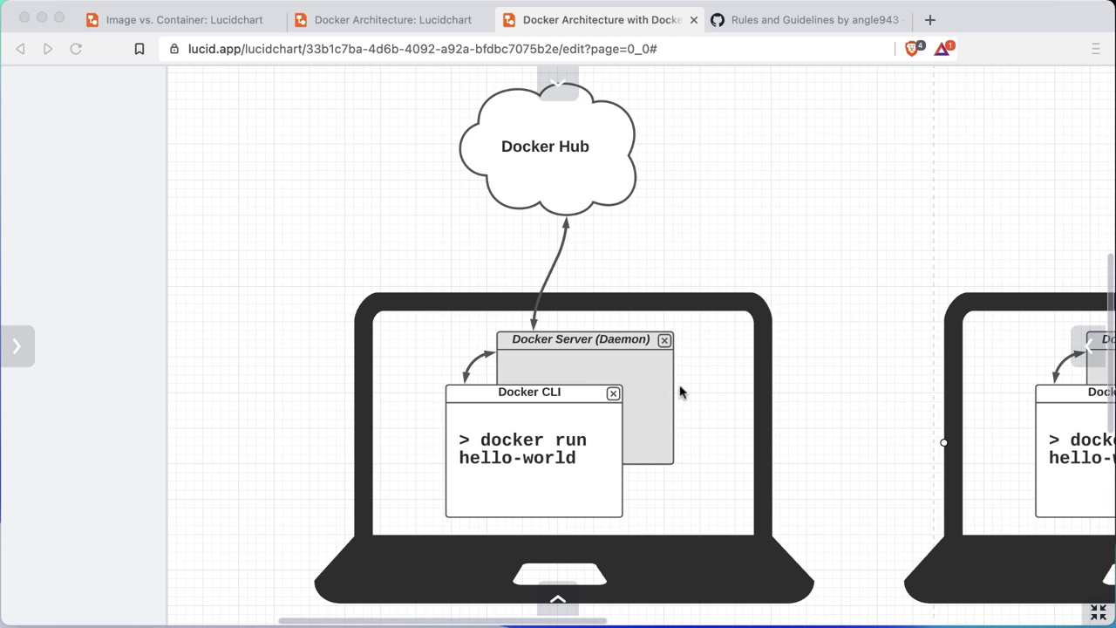
mouse_move(682, 405)
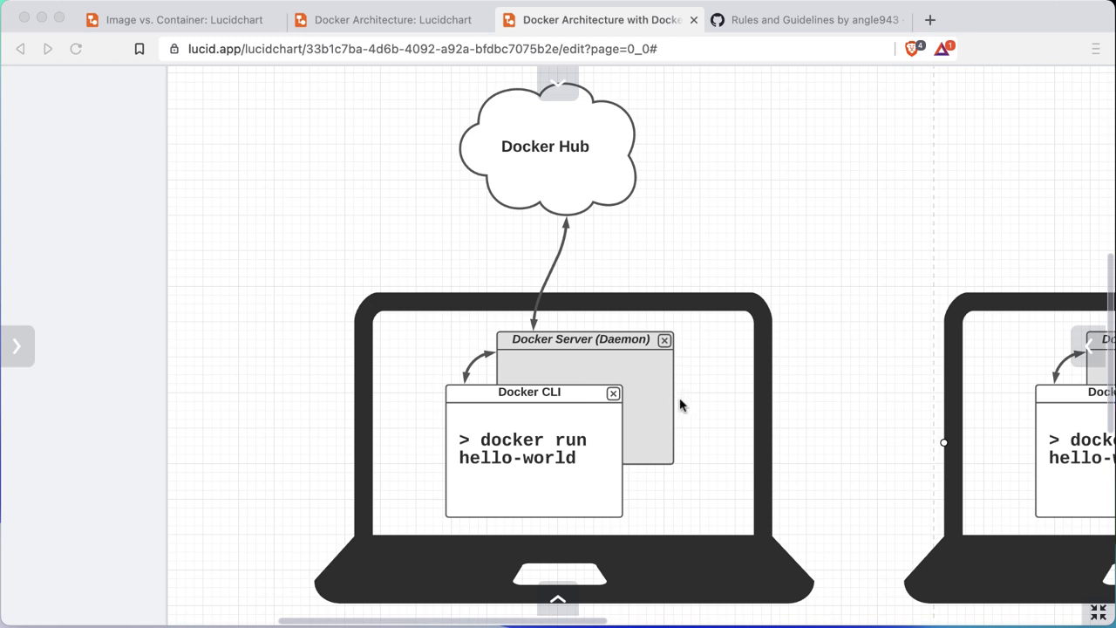
mouse_move(741, 490)
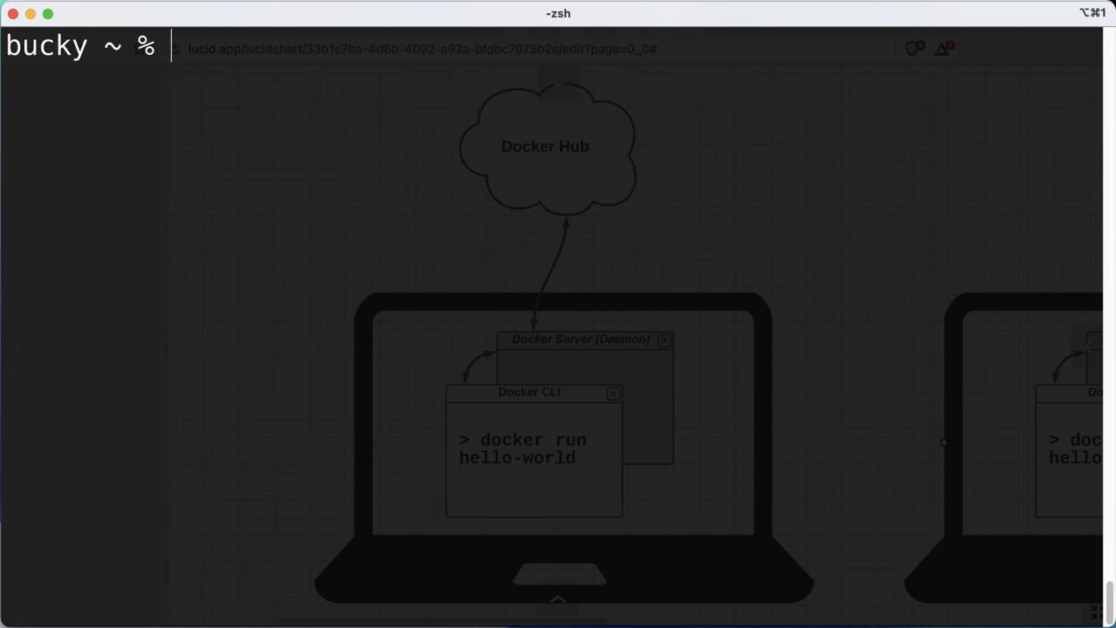
Run 'docker run hello-world' again and scroll through the greeting output.
text(docker run hello-world)
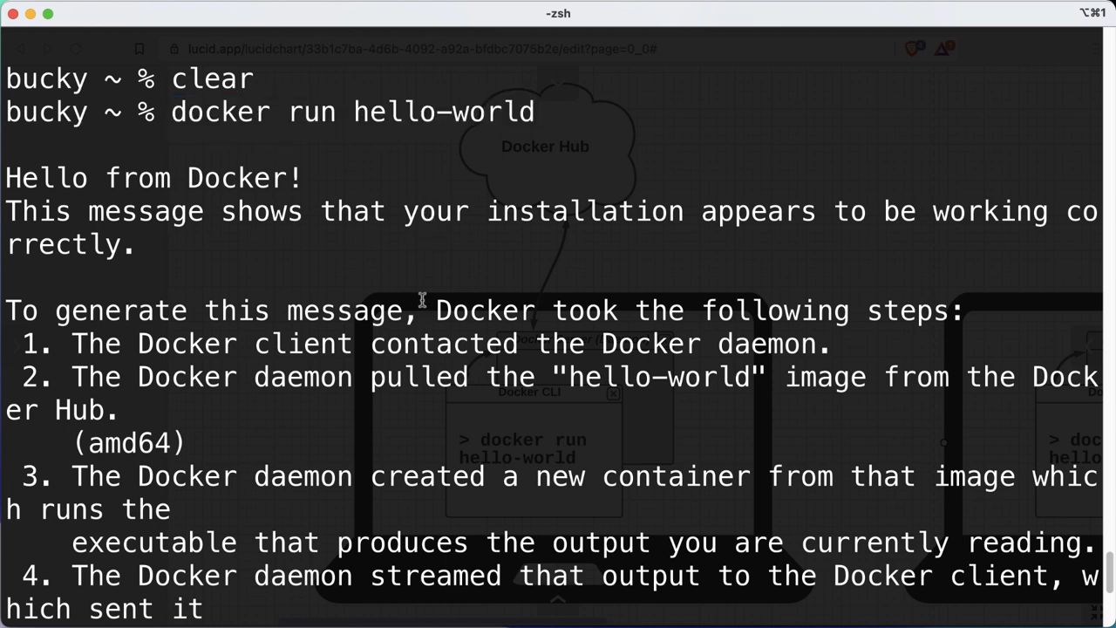
scroll(down, 3)
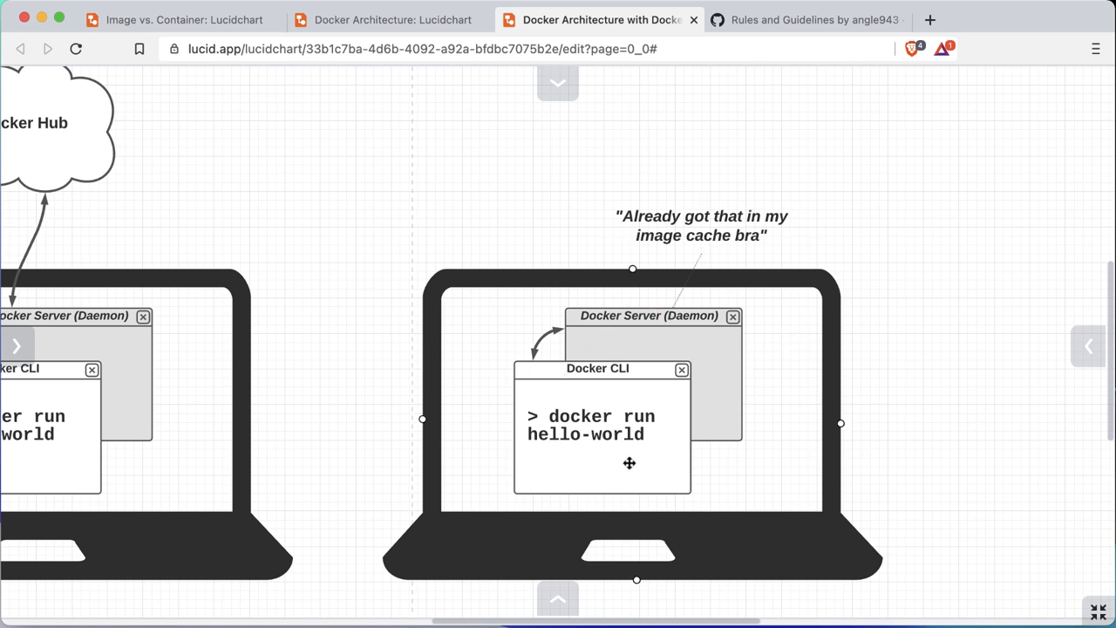
click(670, 330)
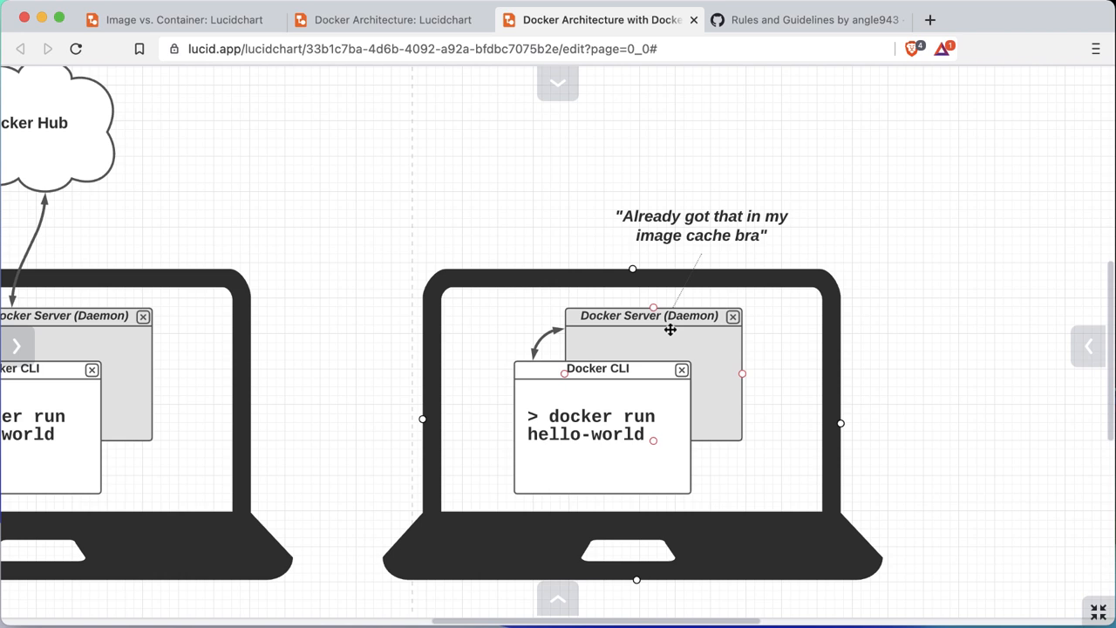
mouse_move(691, 370)
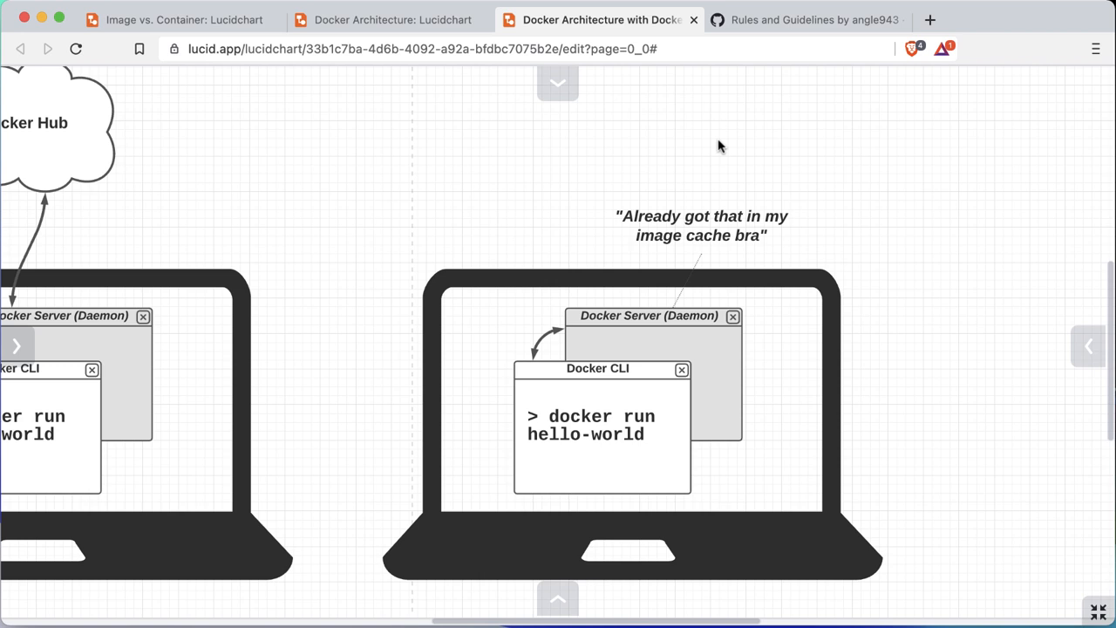
click(701, 225)
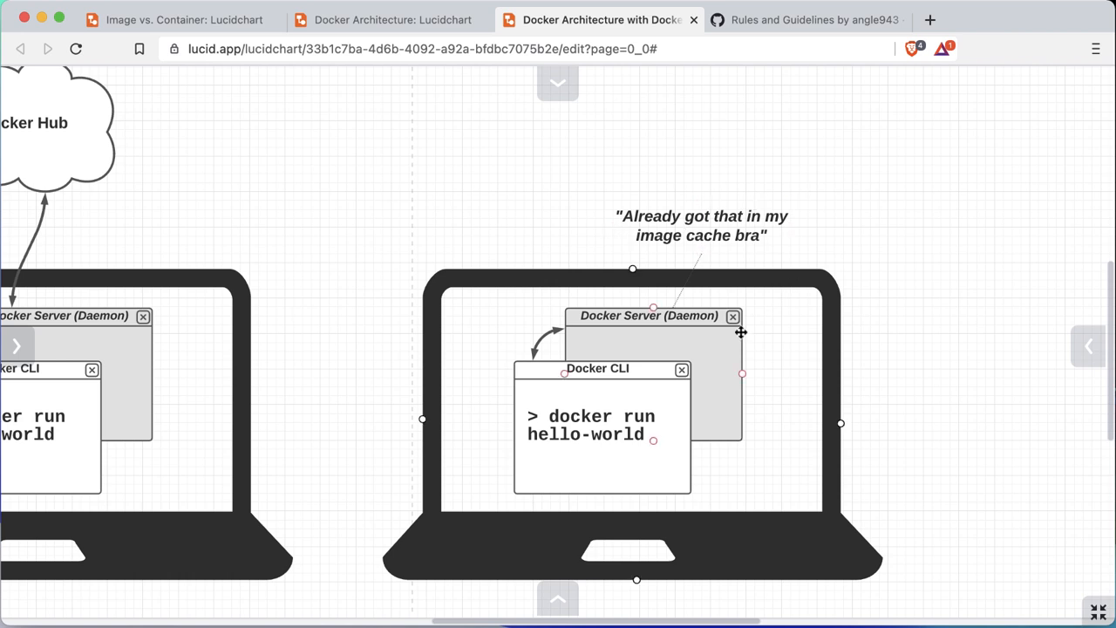
mouse_move(702, 426)
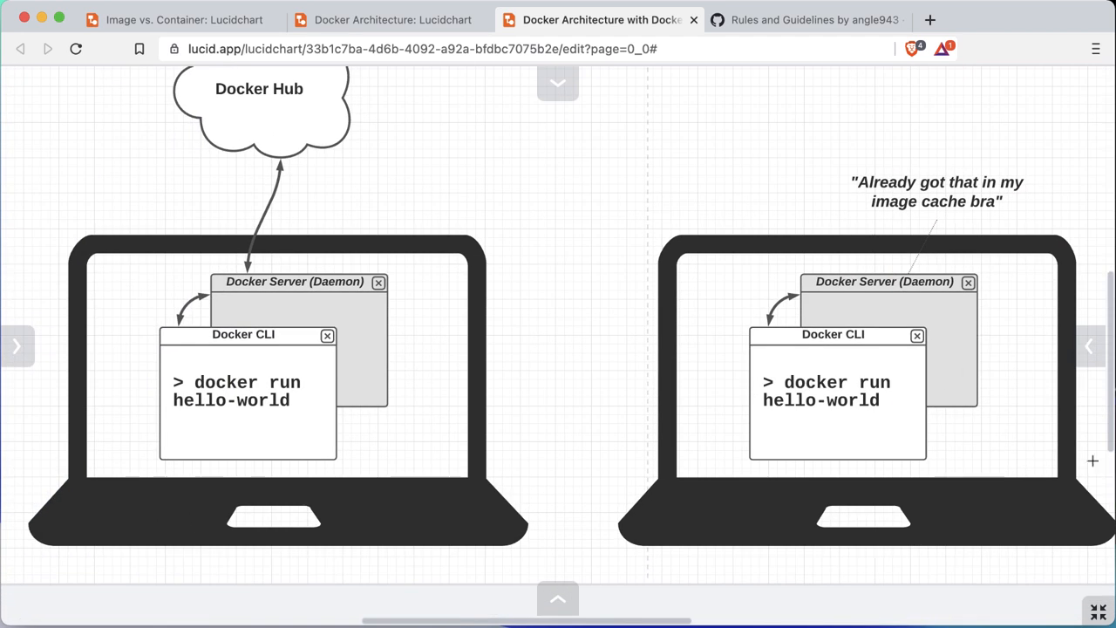
scroll(down, 3)
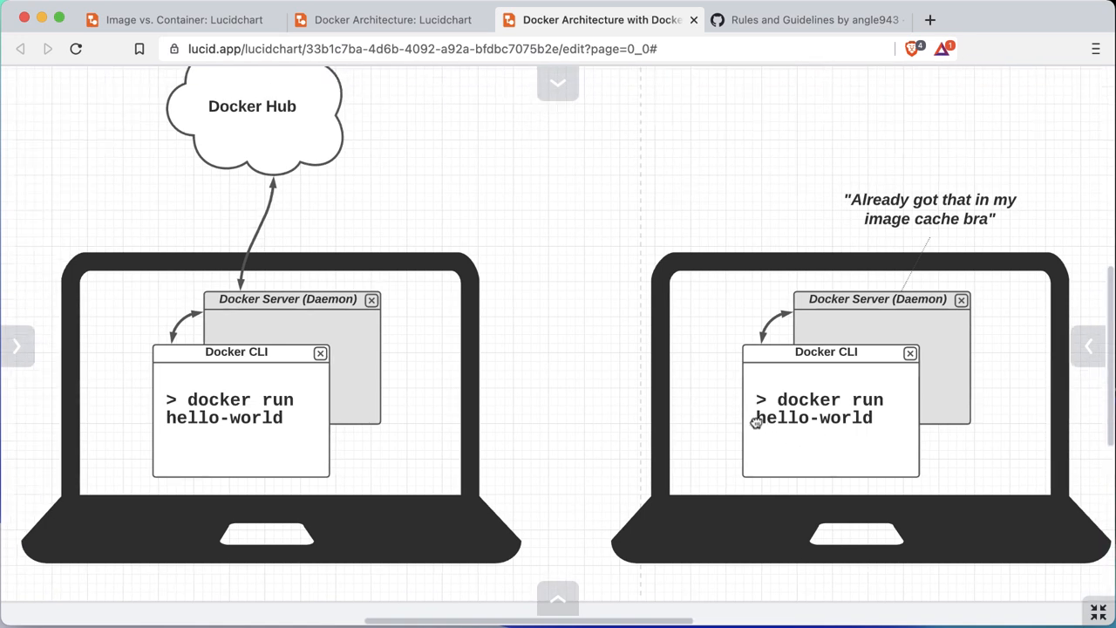
click(174, 19)
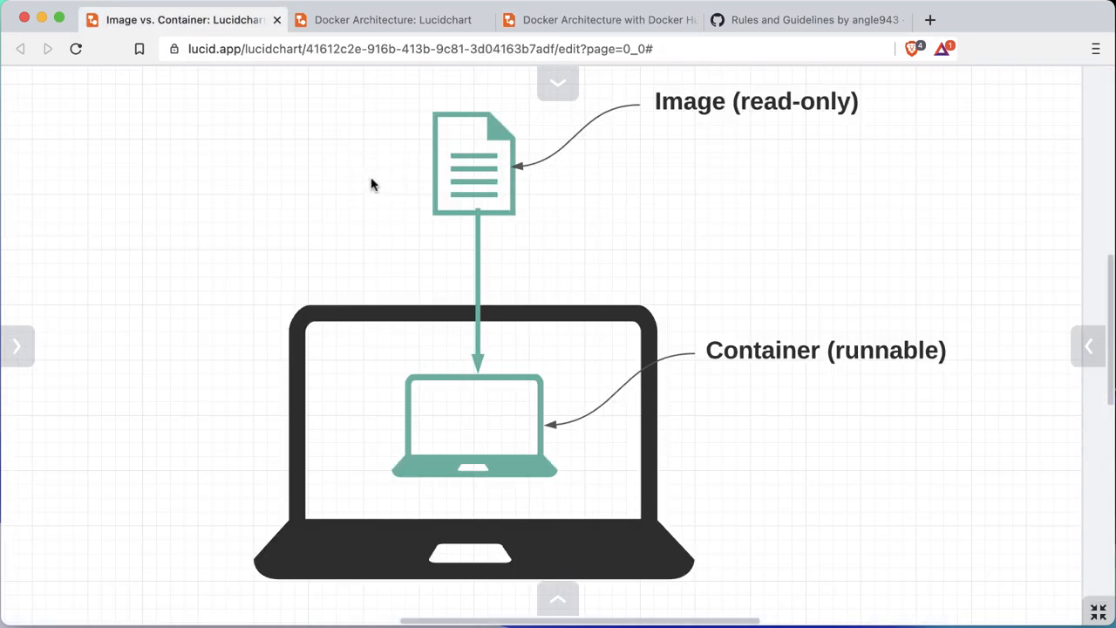
click(475, 424)
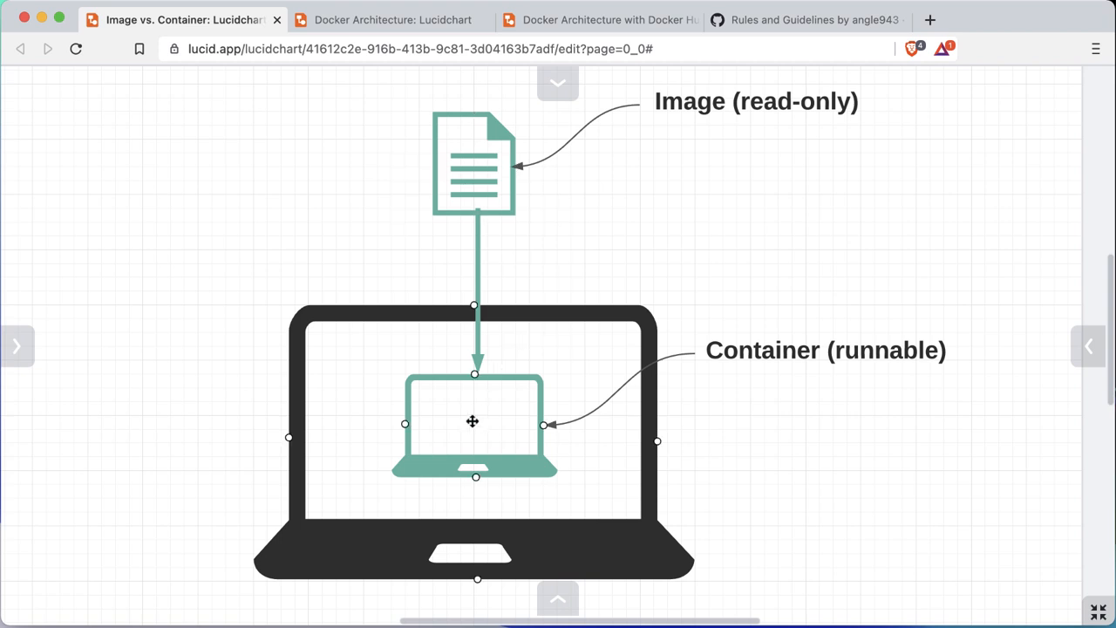
click(392, 19)
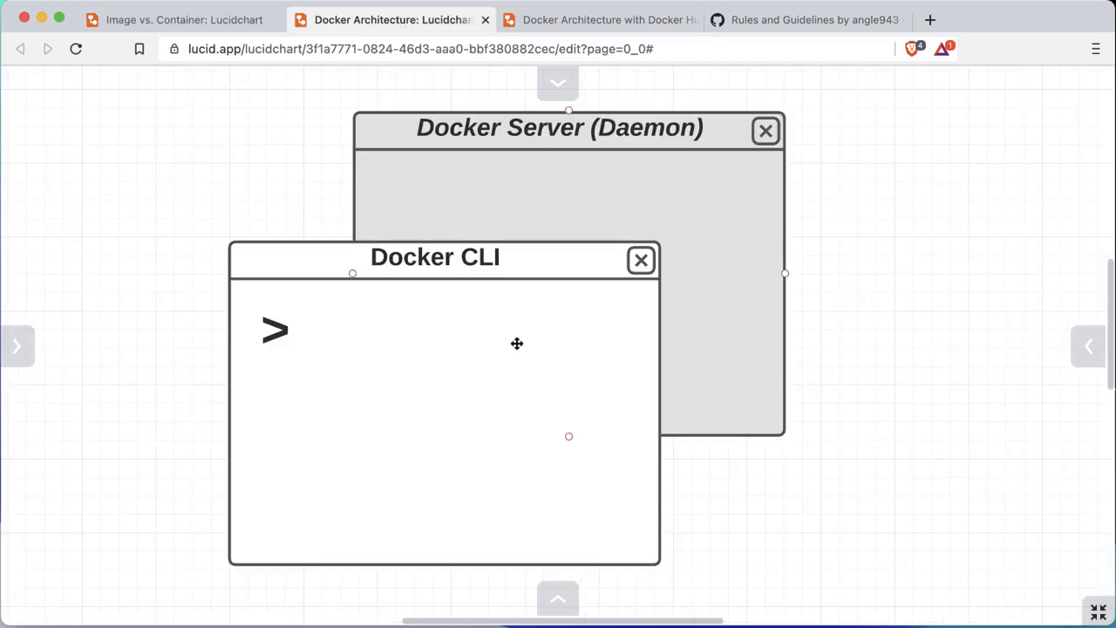
click(600, 19)
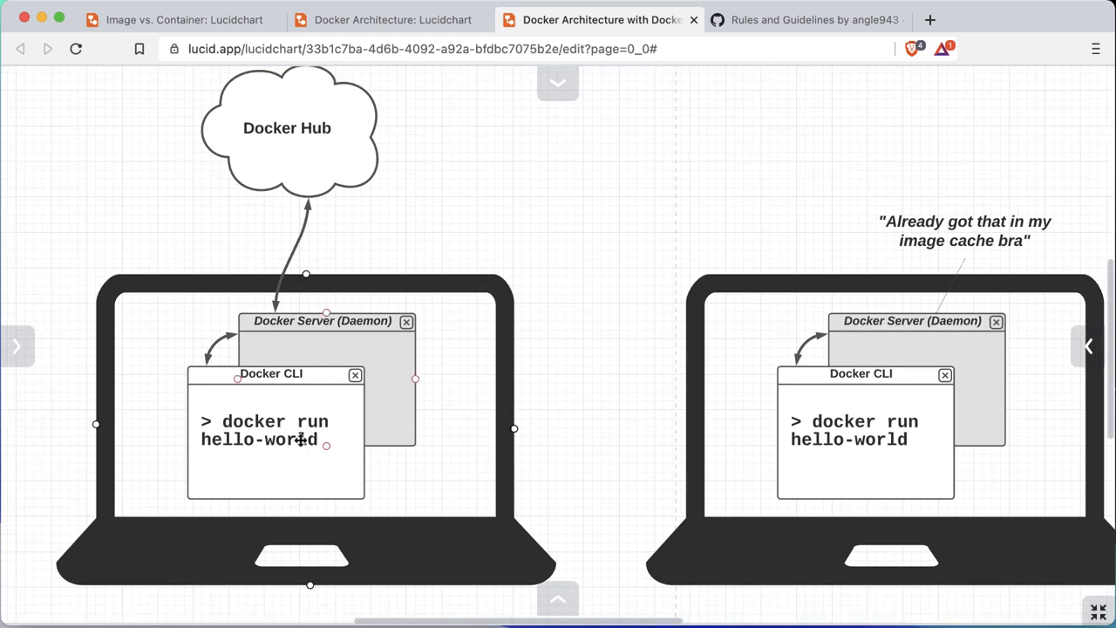
click(495, 187)
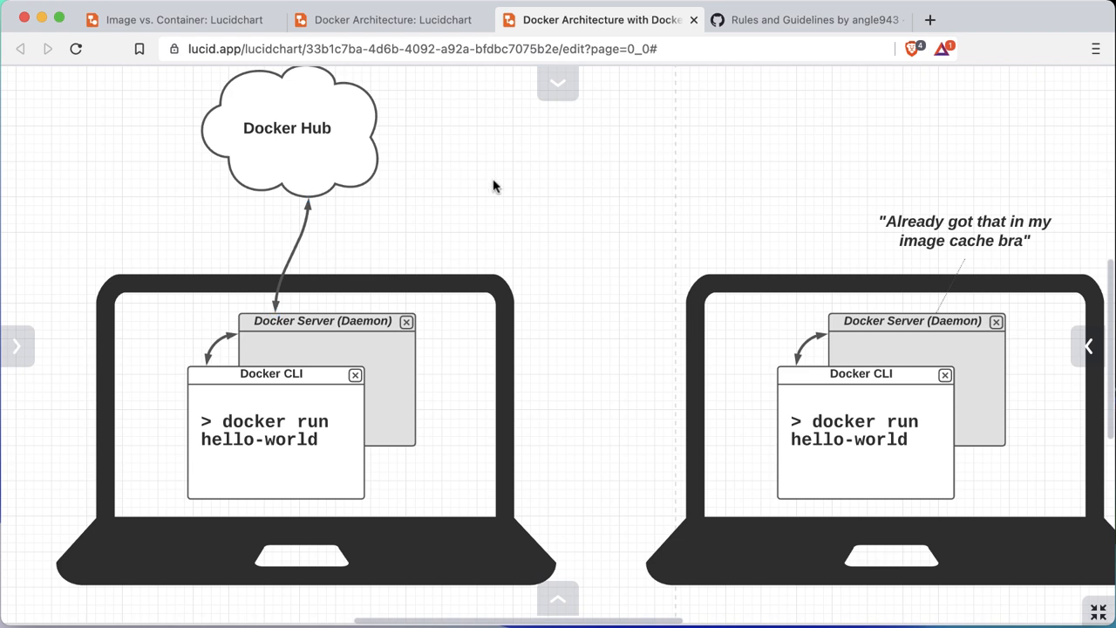
mouse_move(583, 162)
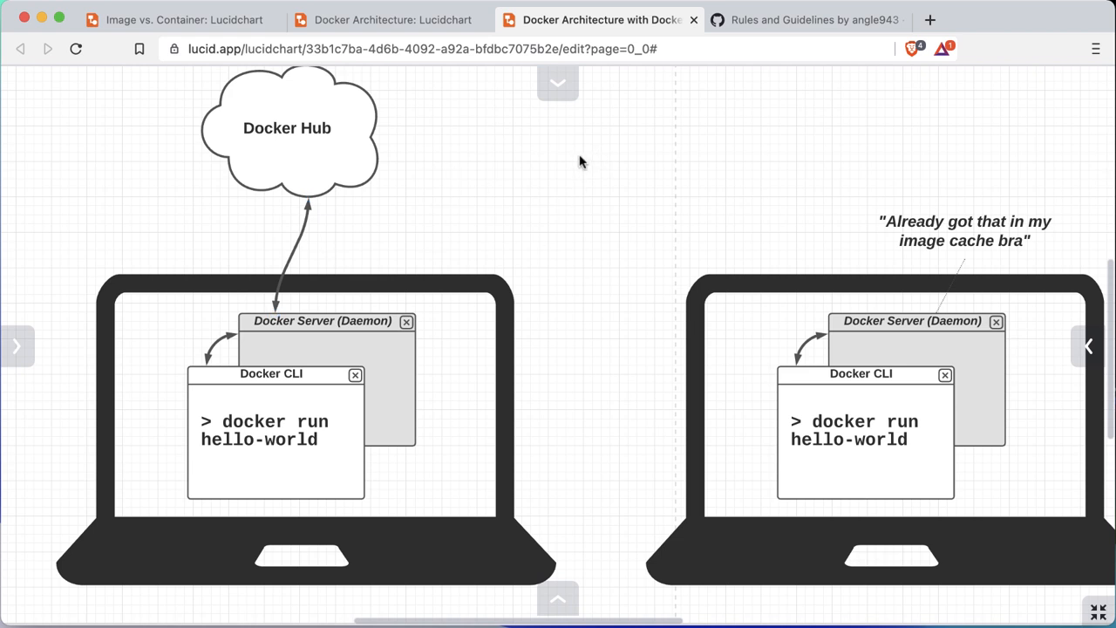
mouse_move(673, 132)
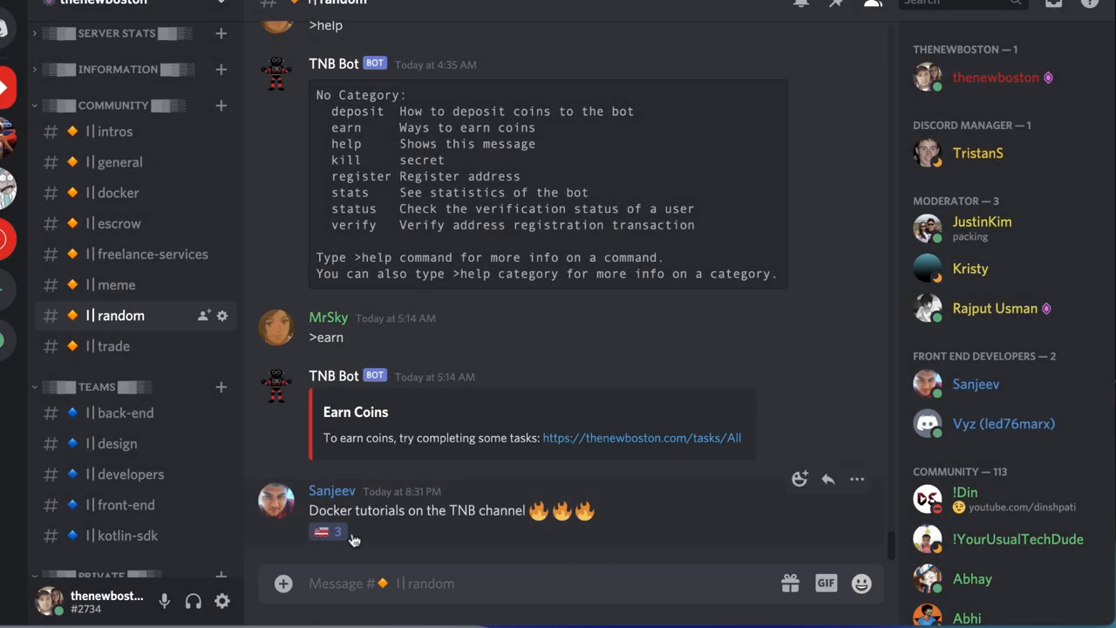
mouse_move(628, 515)
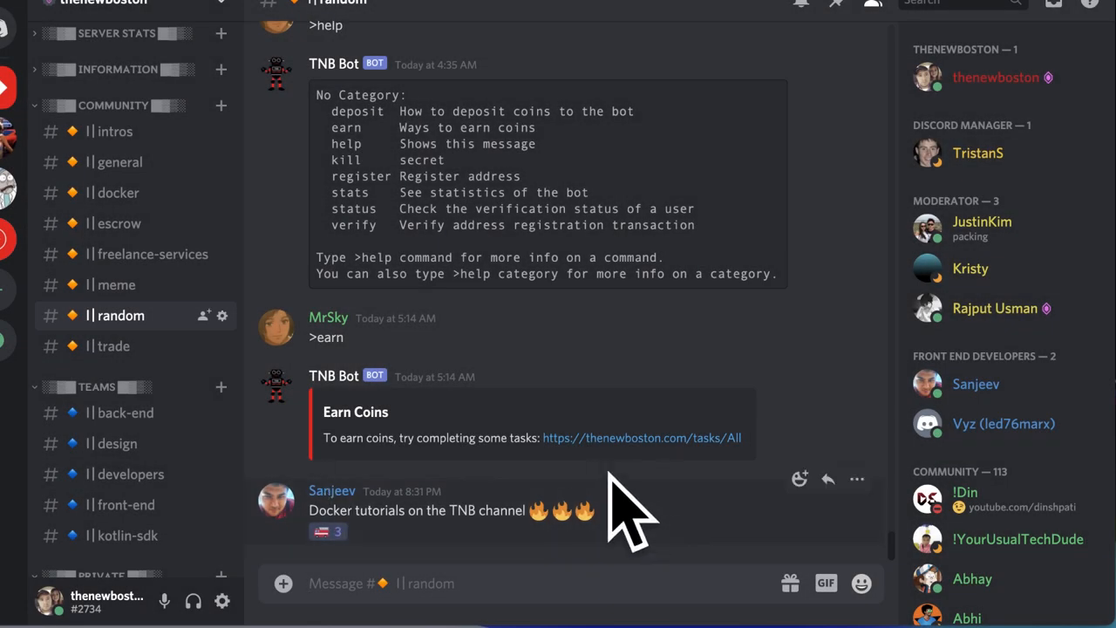